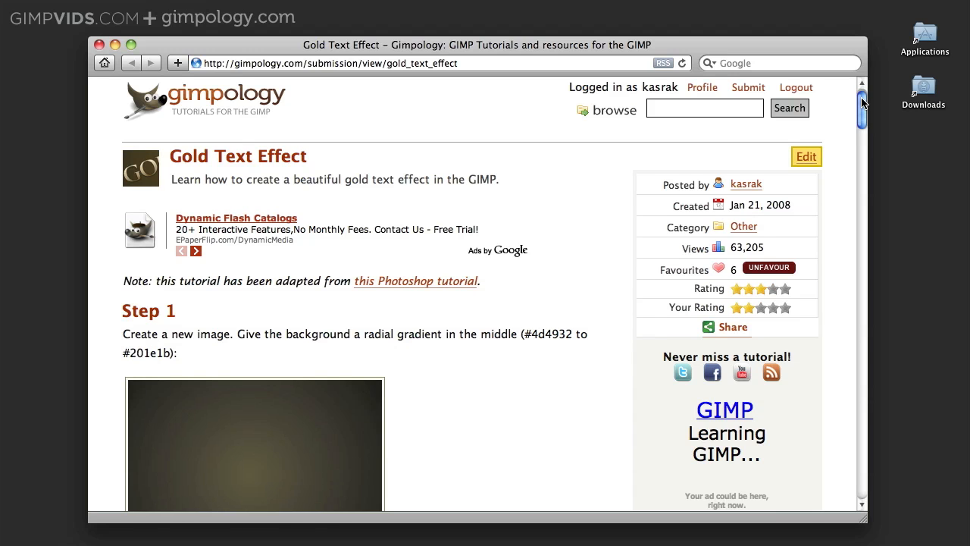
Download the Gold-Fill.ggr gradient from Step 4 and dismiss the Downloads window.
scroll("down", 3)
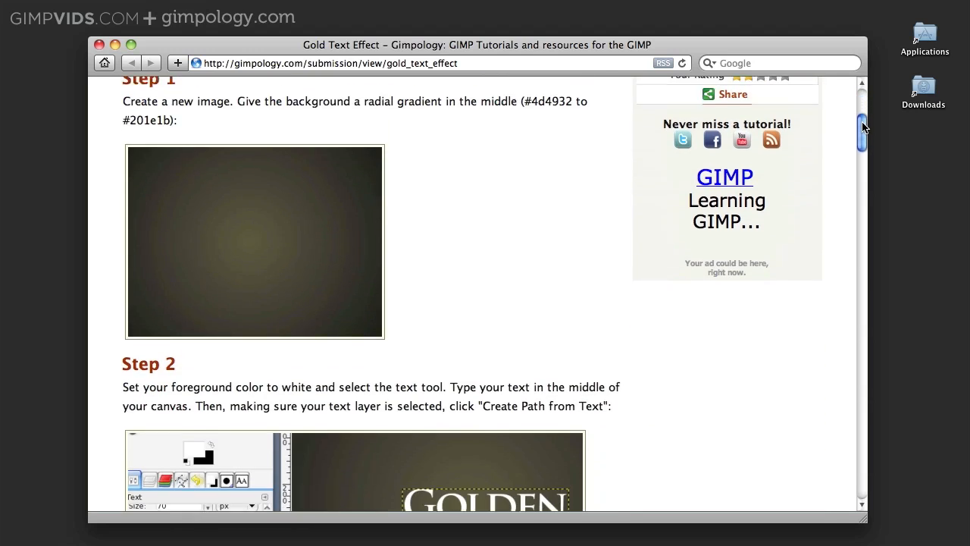
scroll("down", 3)
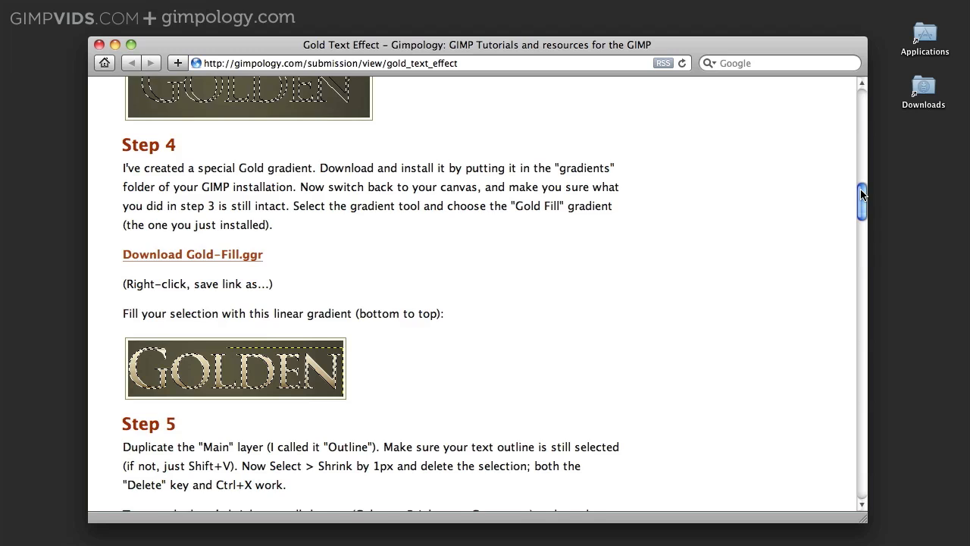
left_click(193, 239)
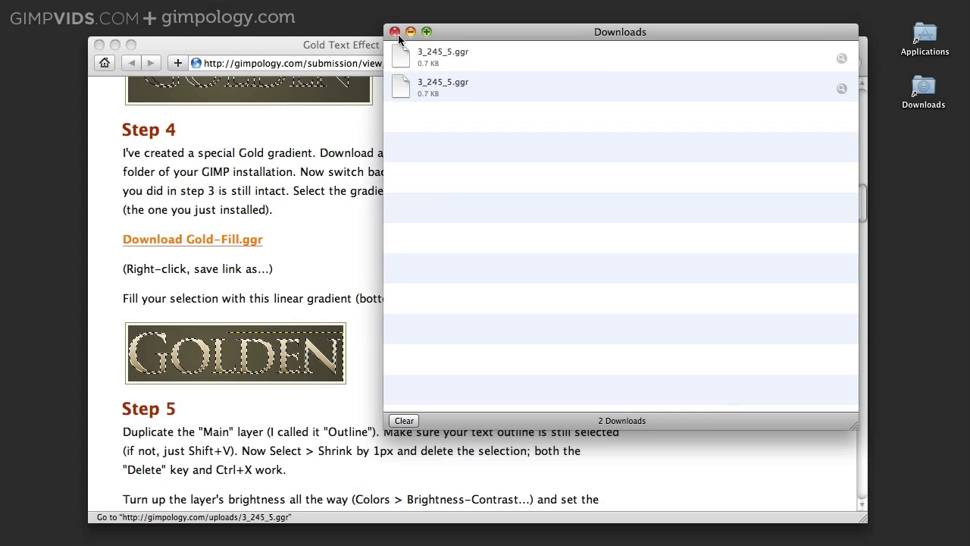
left_click(394, 30)
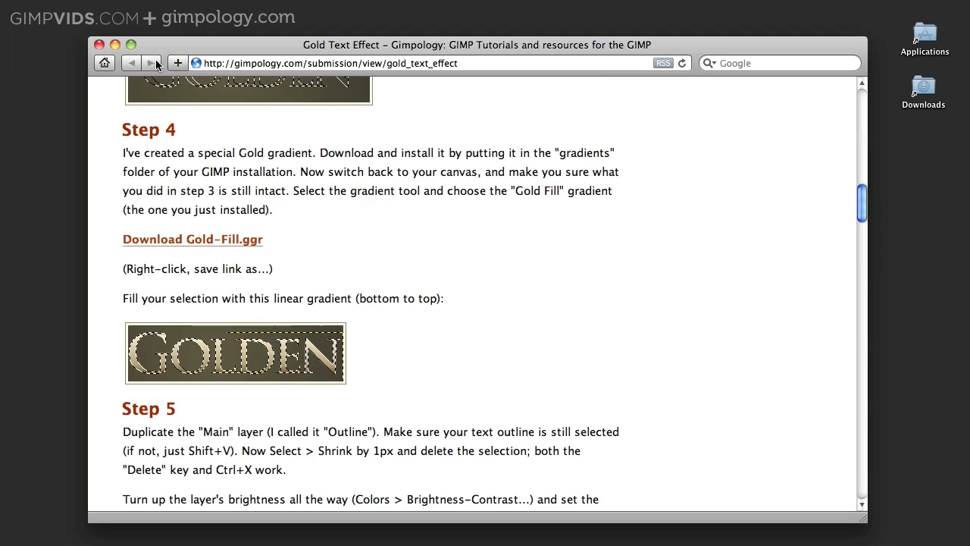
mouse_move(103, 52)
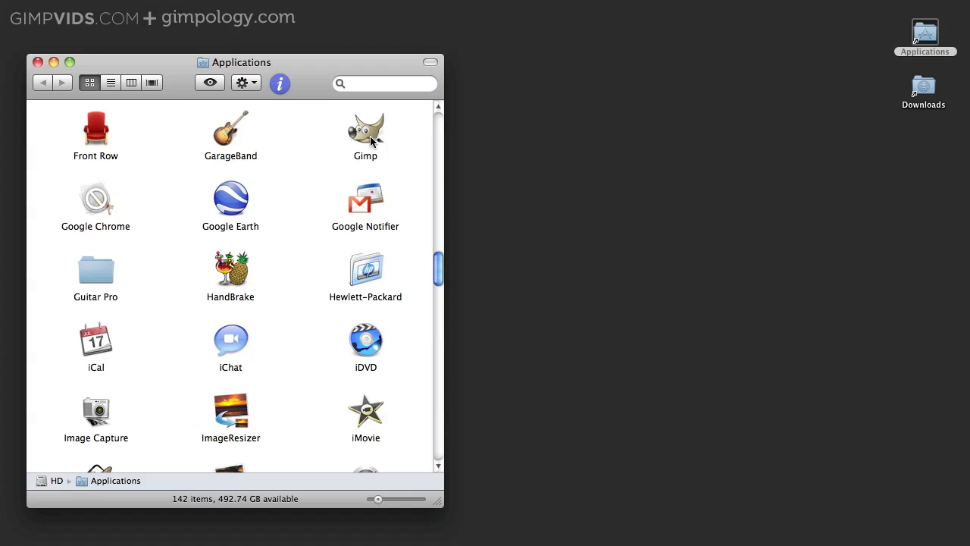
Open the Gimp package and navigate to Contents/Resources/share/gimp/2.0/gradients.
right_click(364, 129)
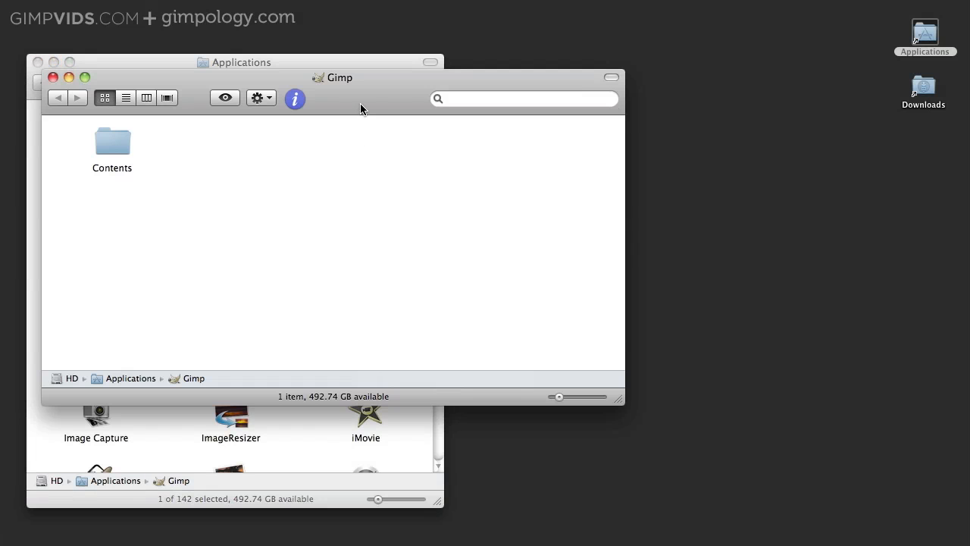
double_click(112, 142)
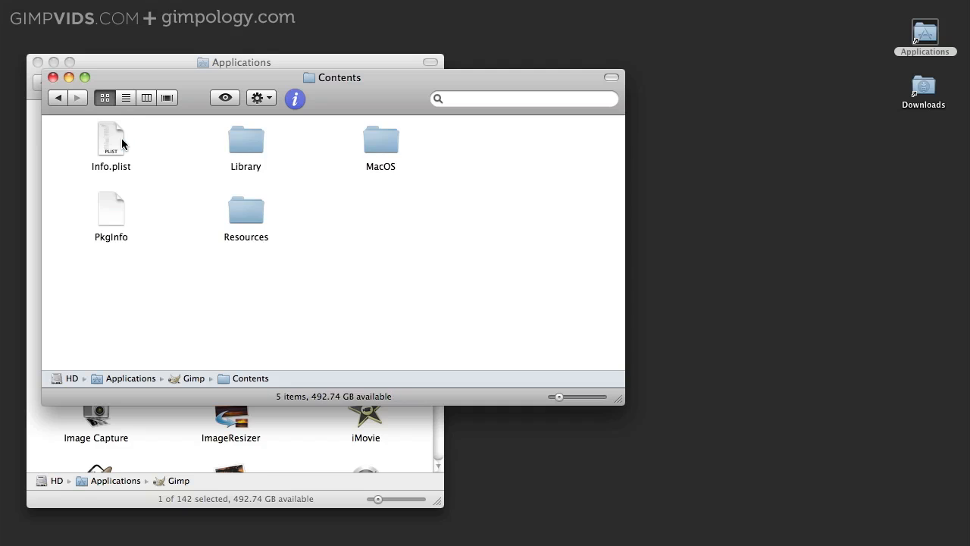
double_click(246, 212)
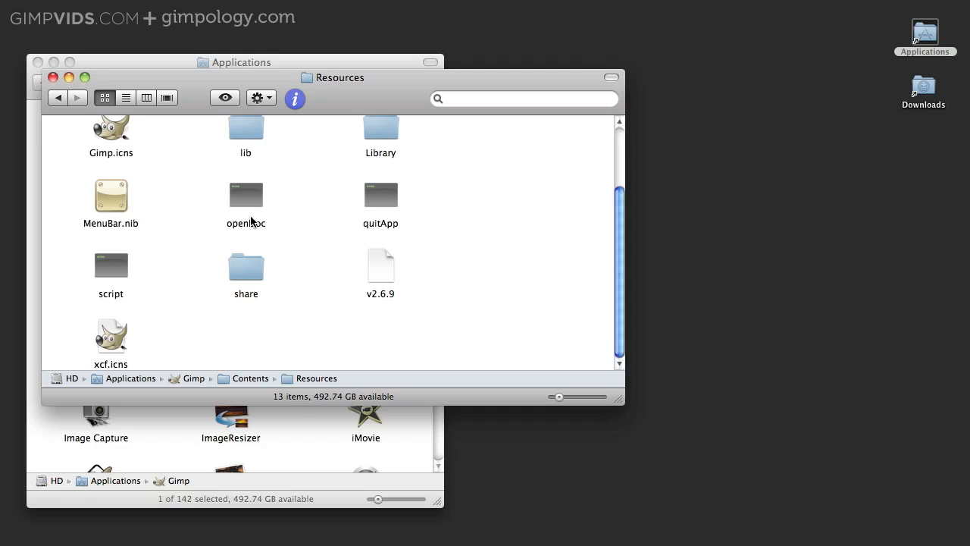
double_click(245, 267)
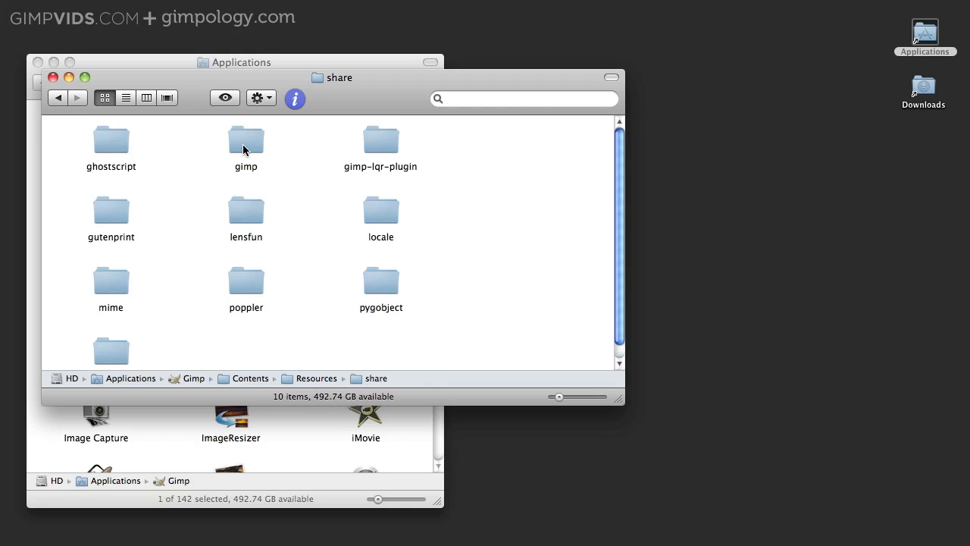
double_click(246, 139)
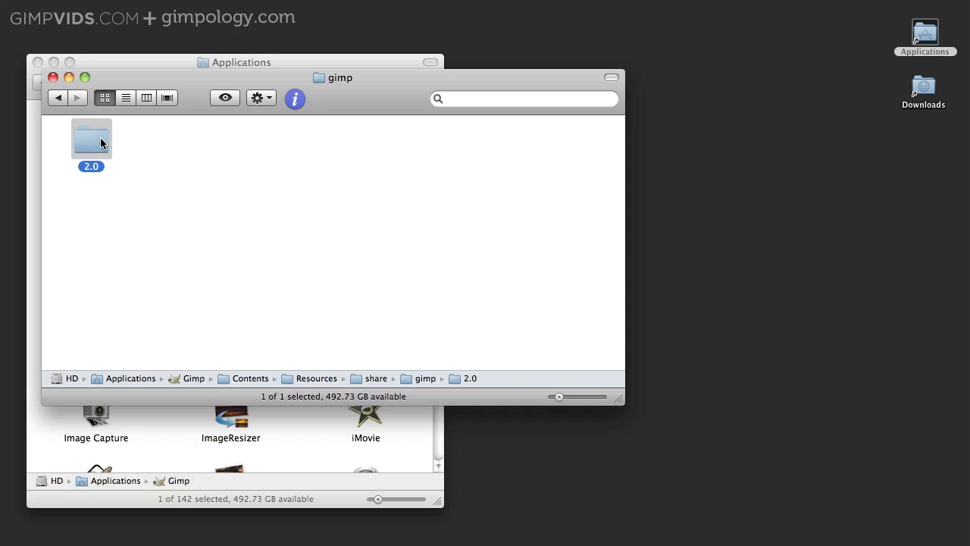
double_click(91, 140)
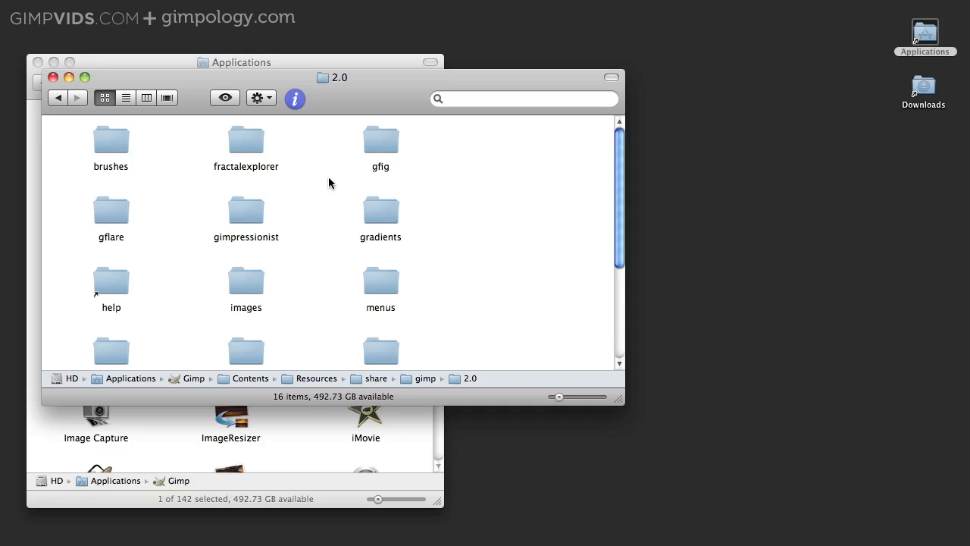
left_click(378, 209)
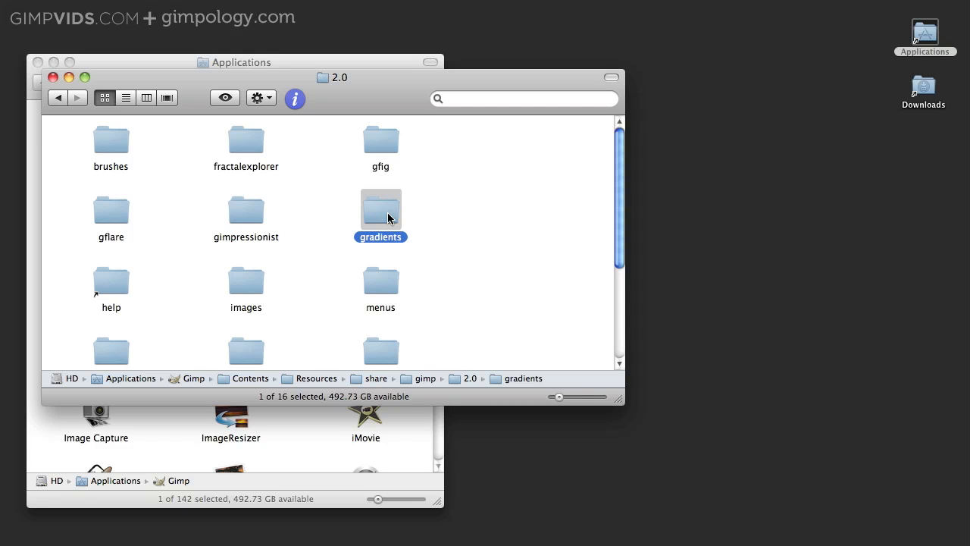
double_click(380, 206)
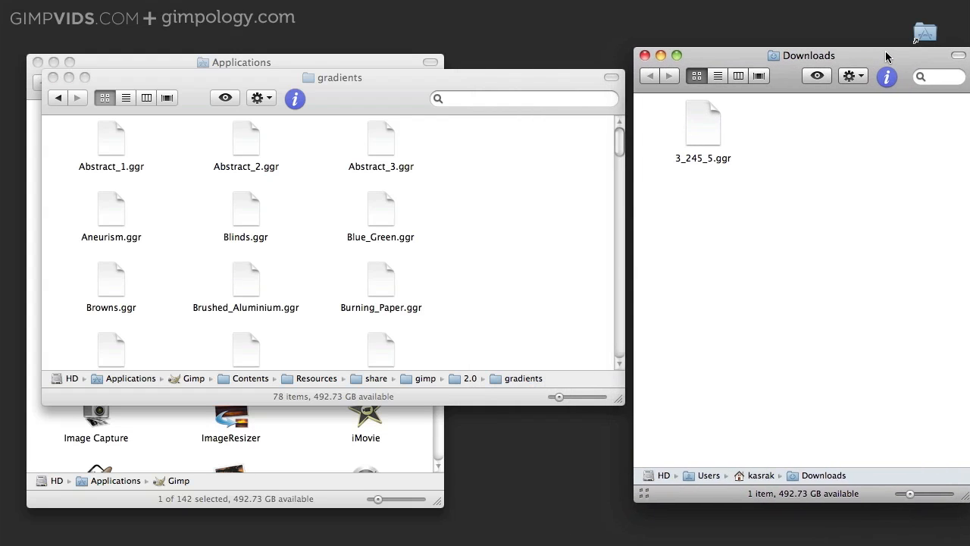
Move 3_245_5.ggr from Downloads into the gradients folder and launch GIMP.
left_click_drag(700, 124, 537, 167)
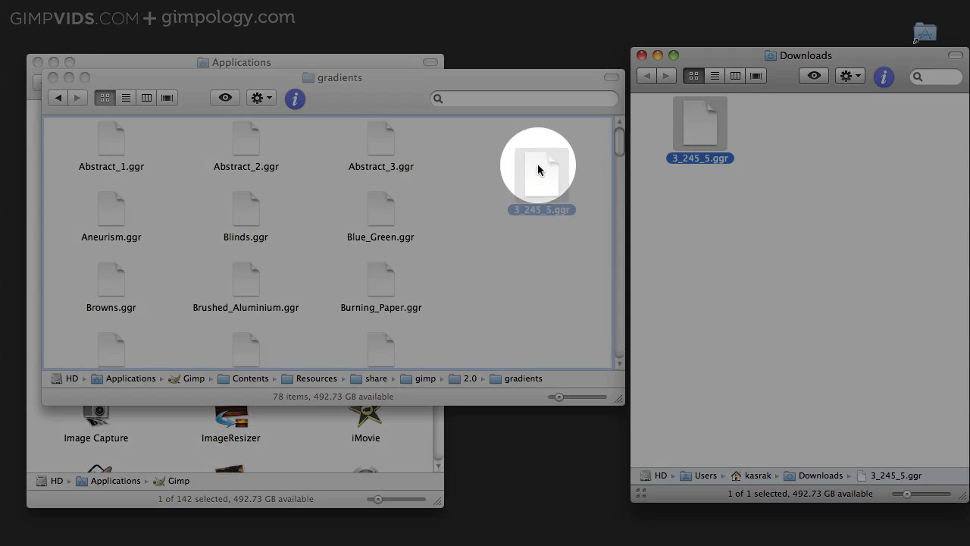
left_click_drag(700, 124, 500, 163)
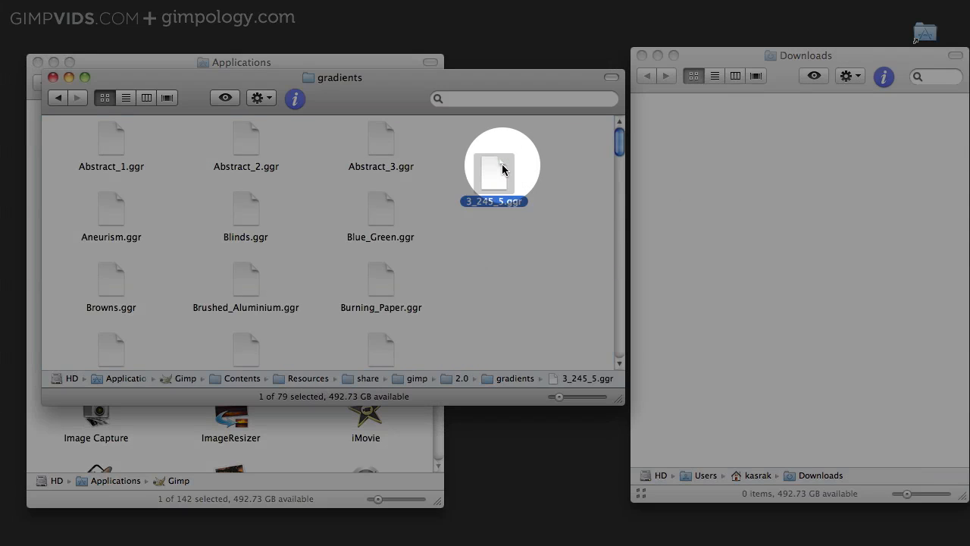
left_click(542, 158)
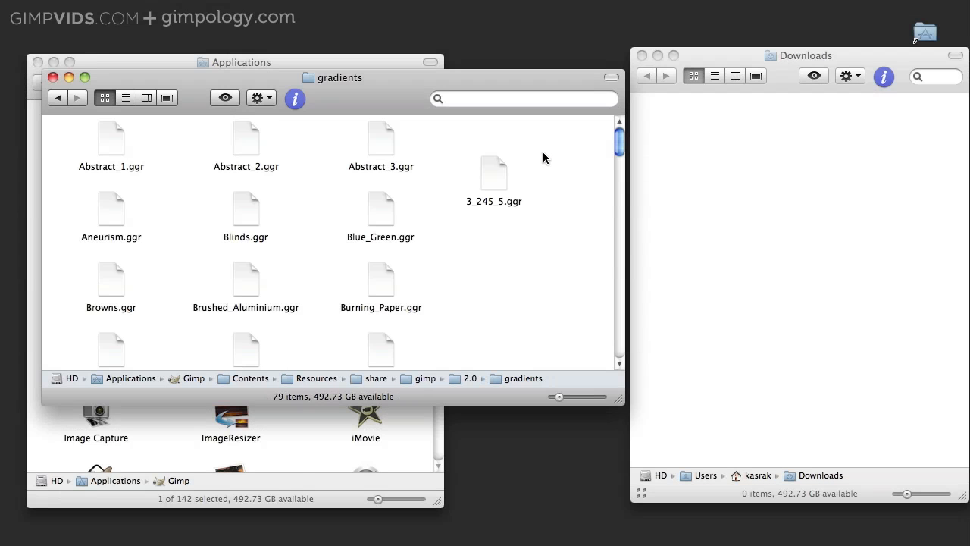
left_click(55, 76)
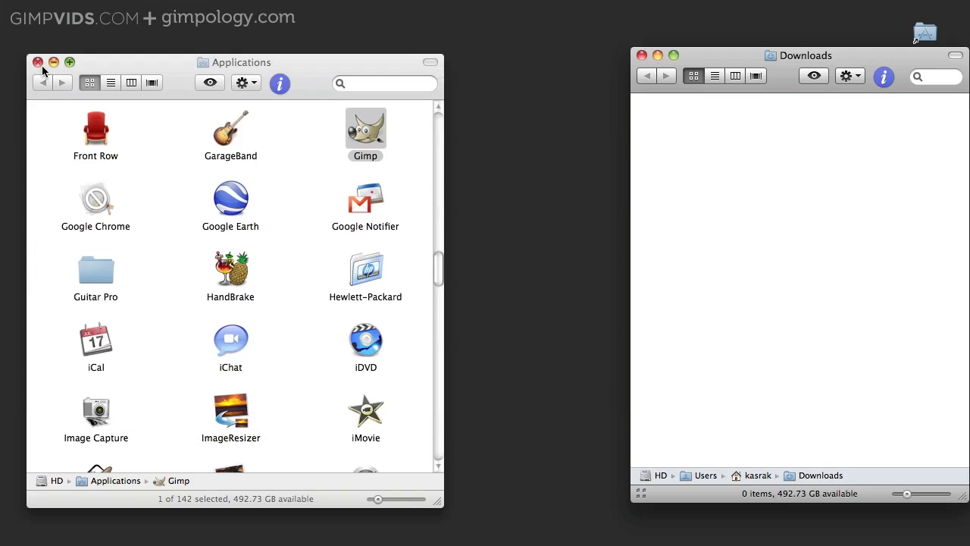
double_click(365, 129)
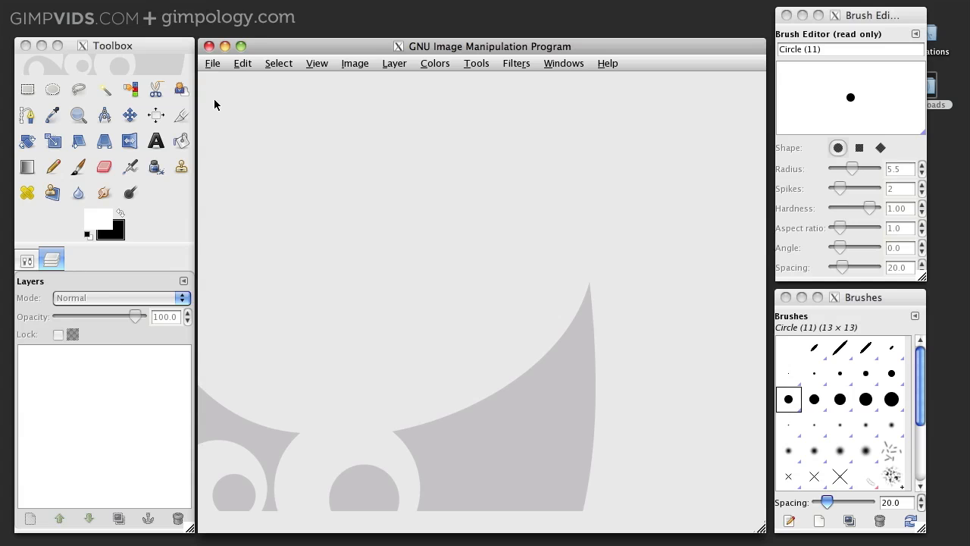
Create a new 640 × 400 image and set brown foreground and dark background colours.
left_click(212, 64)
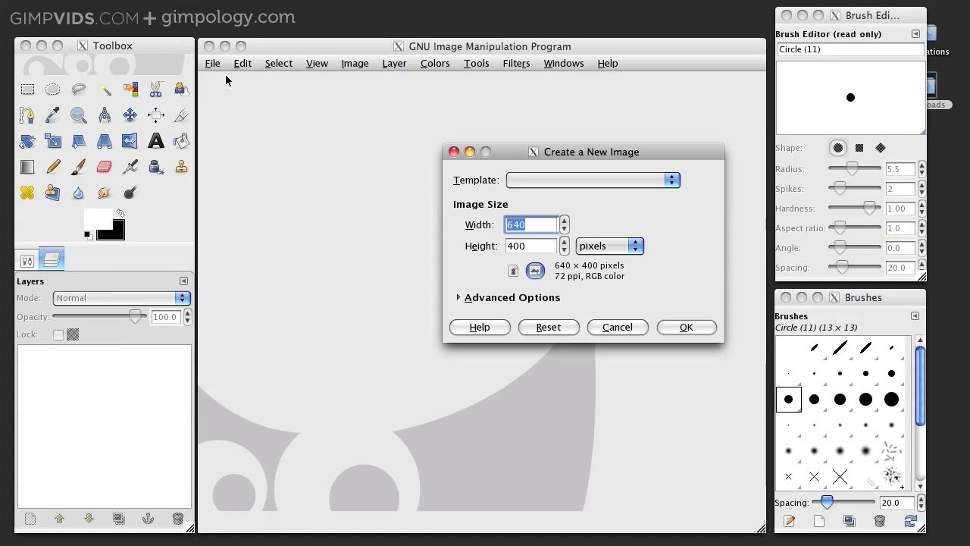
left_click(685, 328)
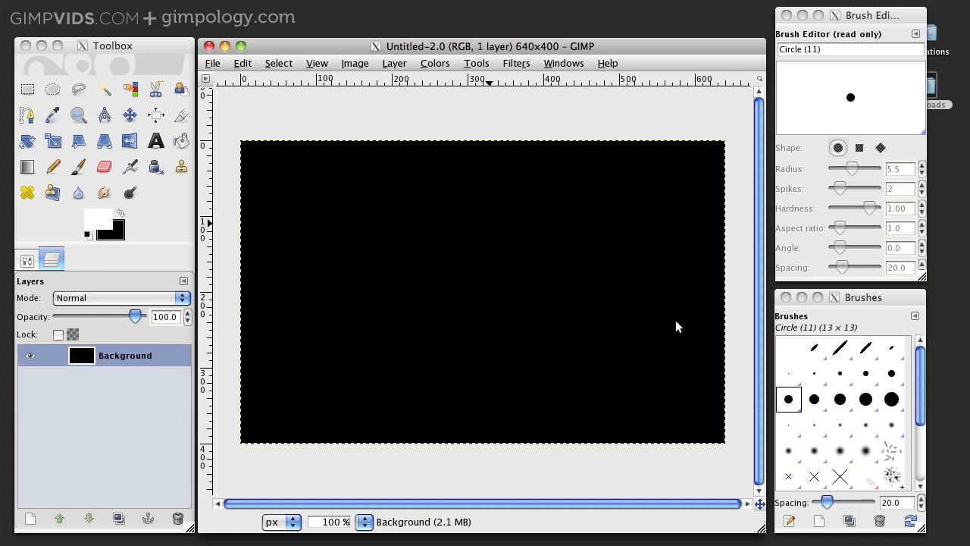
mouse_move(106, 220)
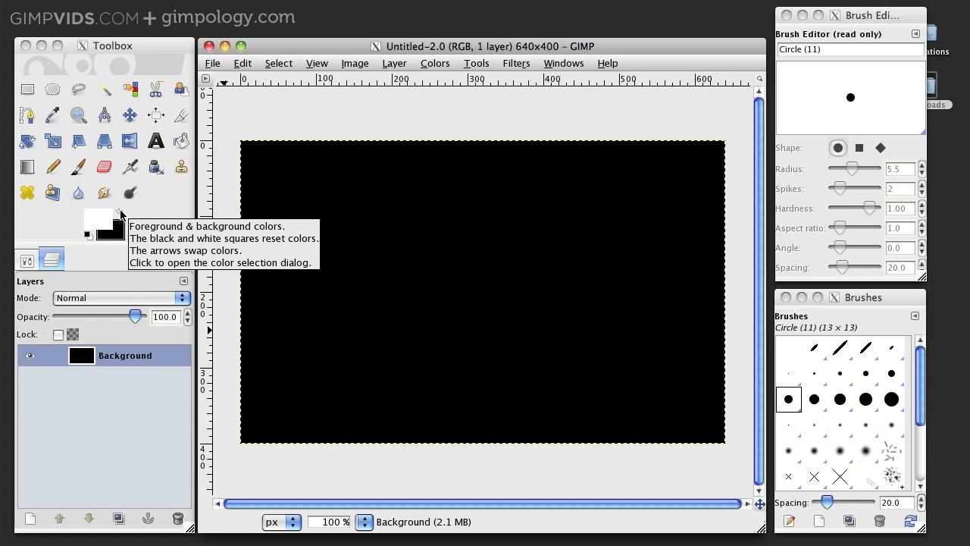
left_click(96, 215)
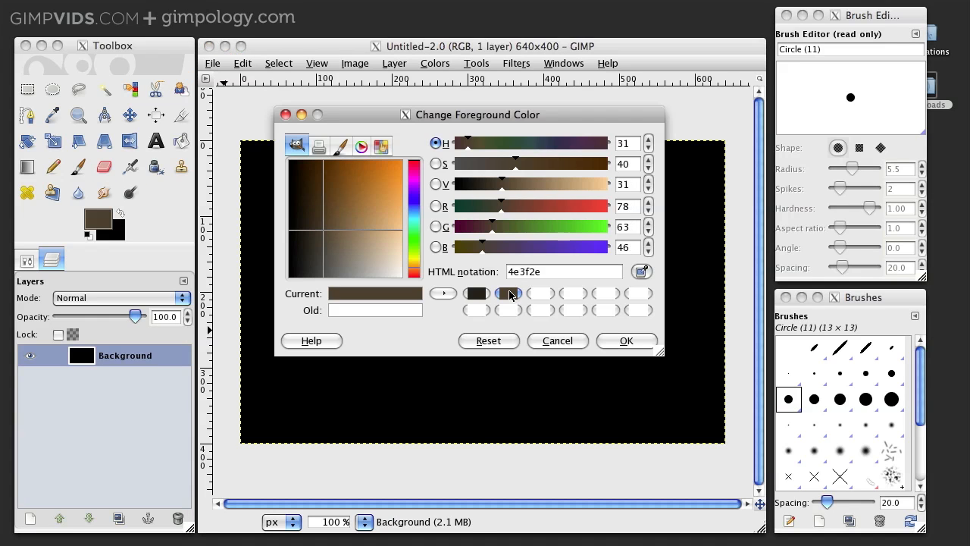
left_click(113, 227)
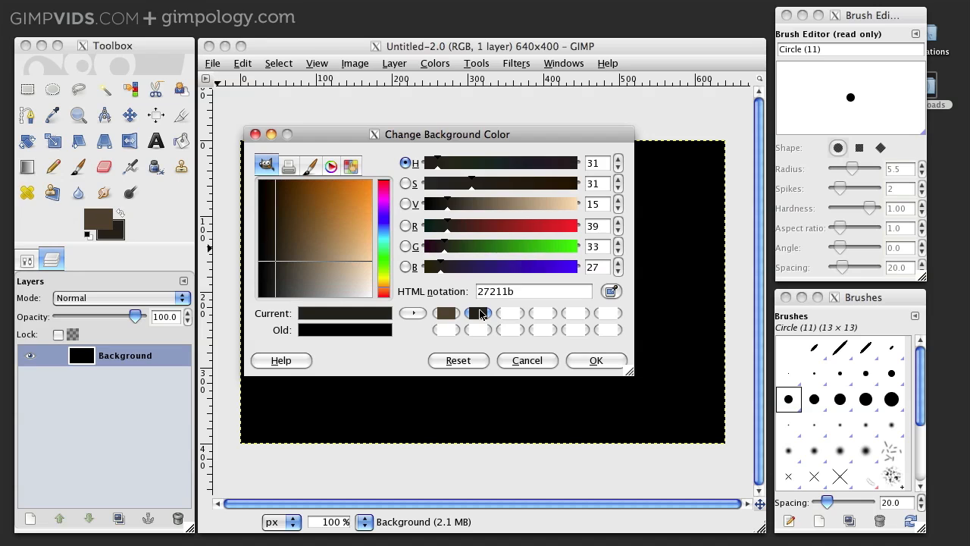
left_click(527, 361)
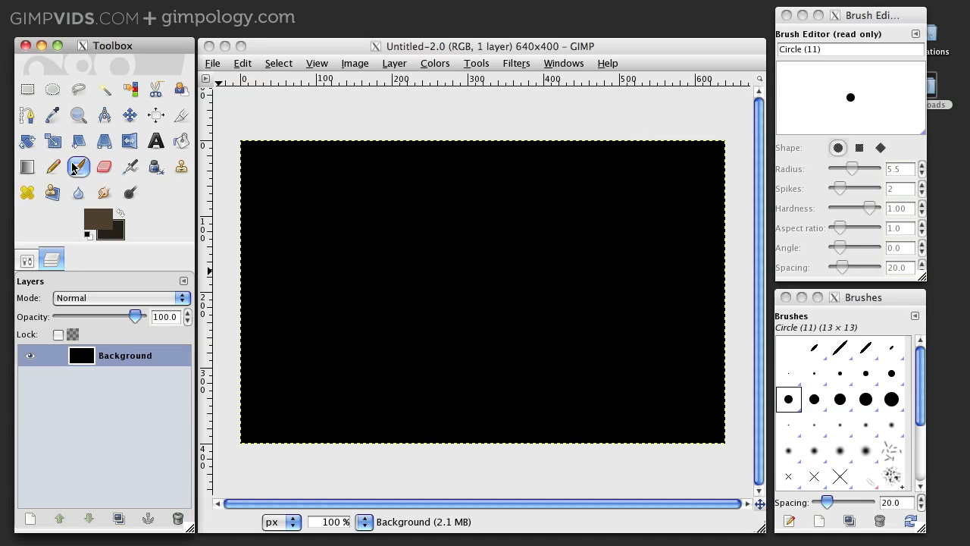
mouse_move(27, 165)
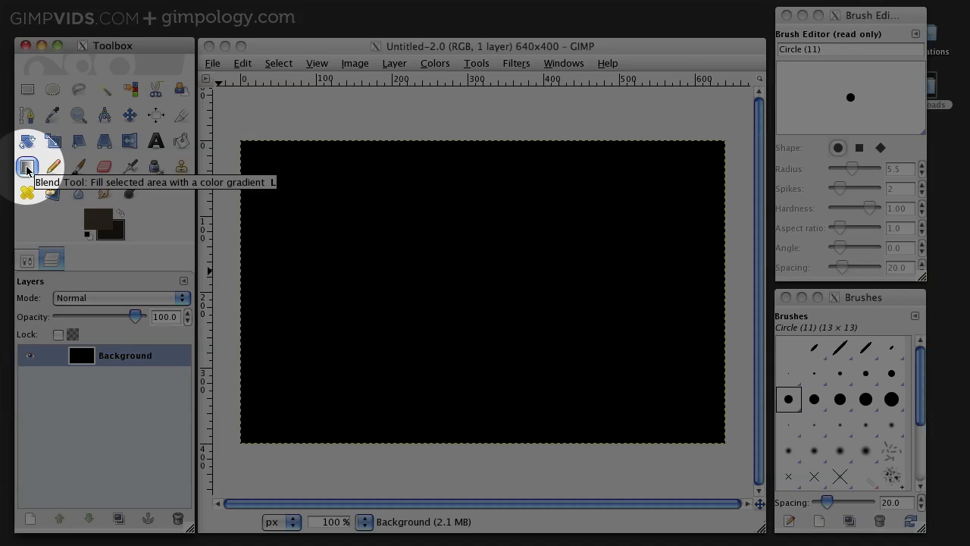
Fill the canvas with a radial foreground-to-background gradient dragged from the centre outward.
left_click(27, 165)
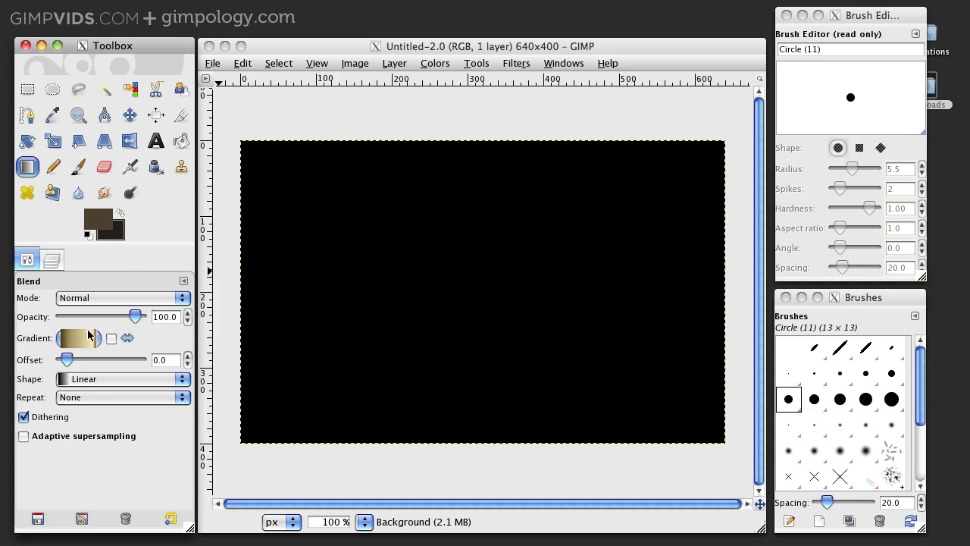
left_click(79, 338)
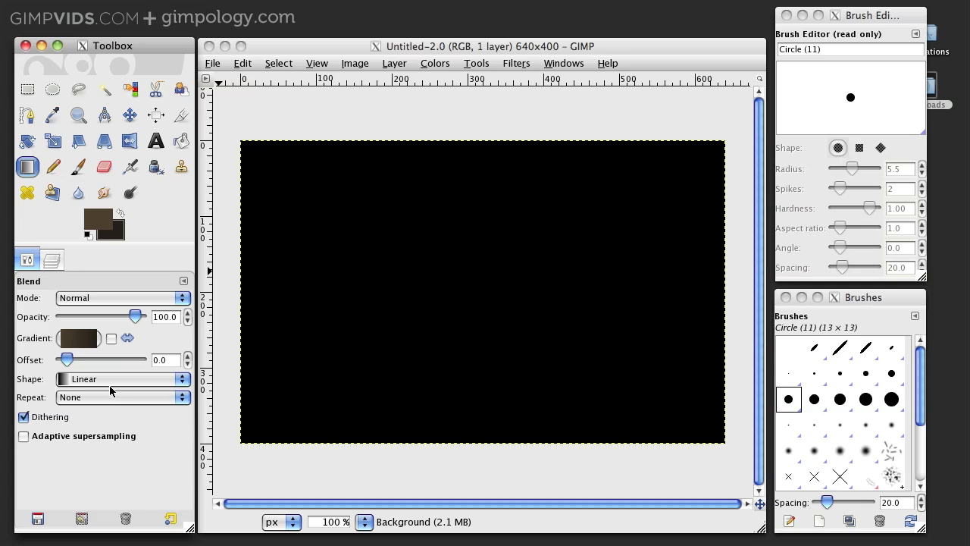
left_click(121, 379)
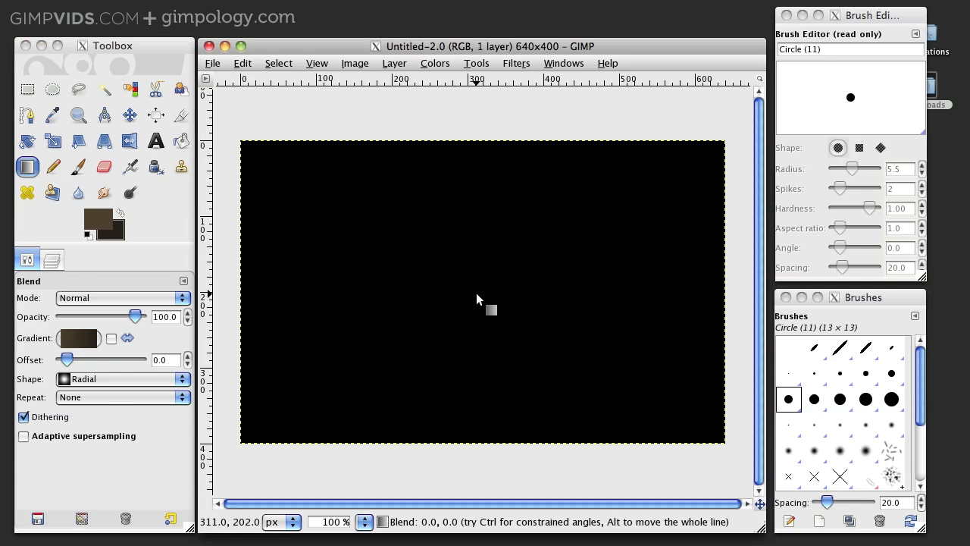
left_click_drag(479, 300, 725, 446)
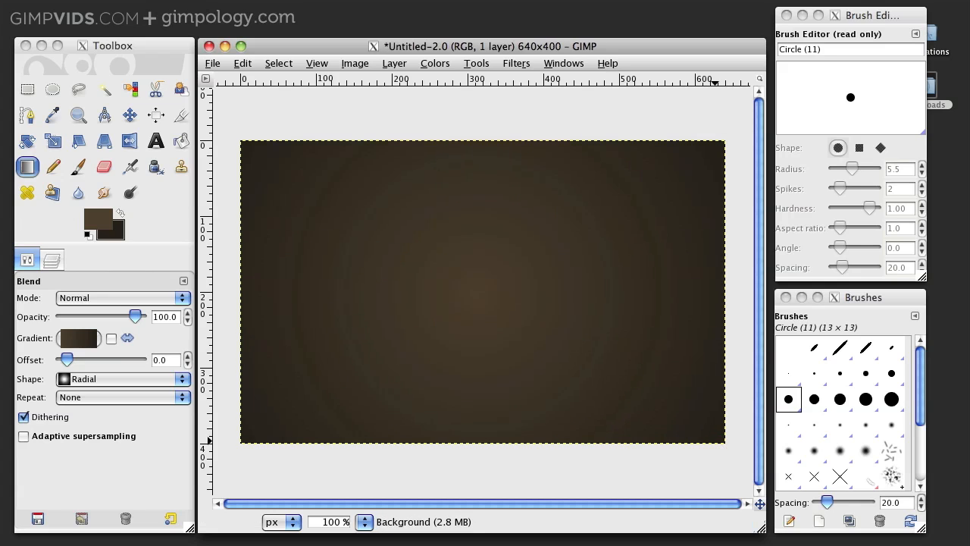
mouse_move(31, 245)
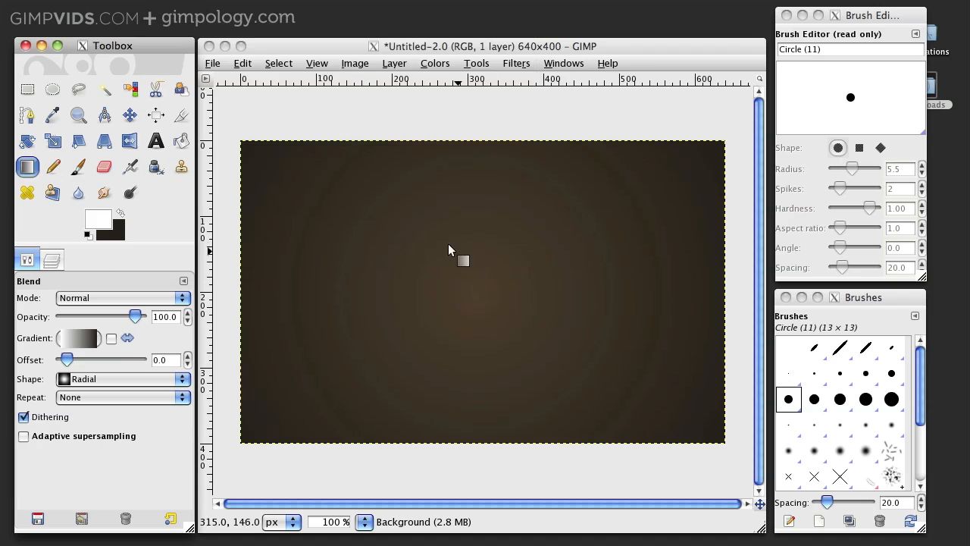
Add the text Gimpology.com in Trajan Pro Bold 55 px and create a path from it.
left_click(154, 139)
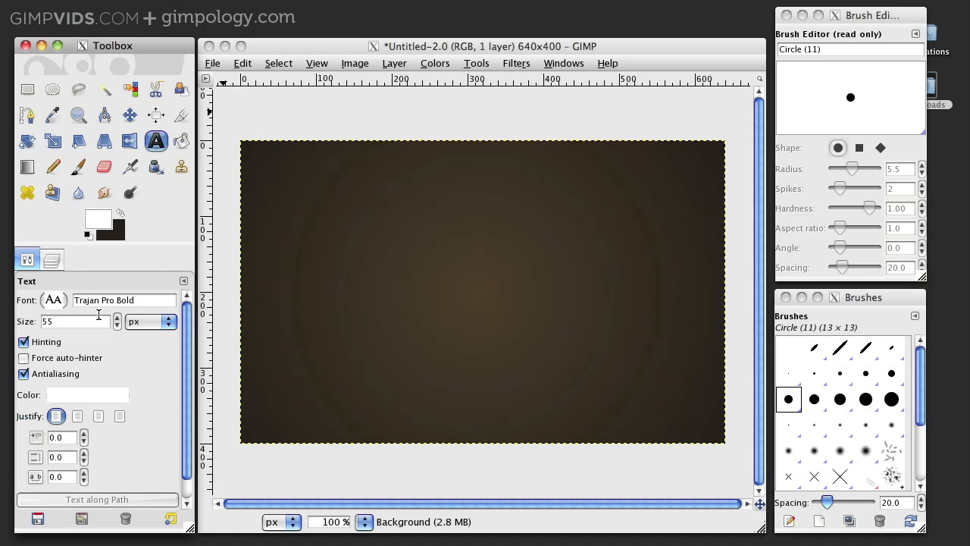
mouse_move(308, 295)
type("Gimpology.com")
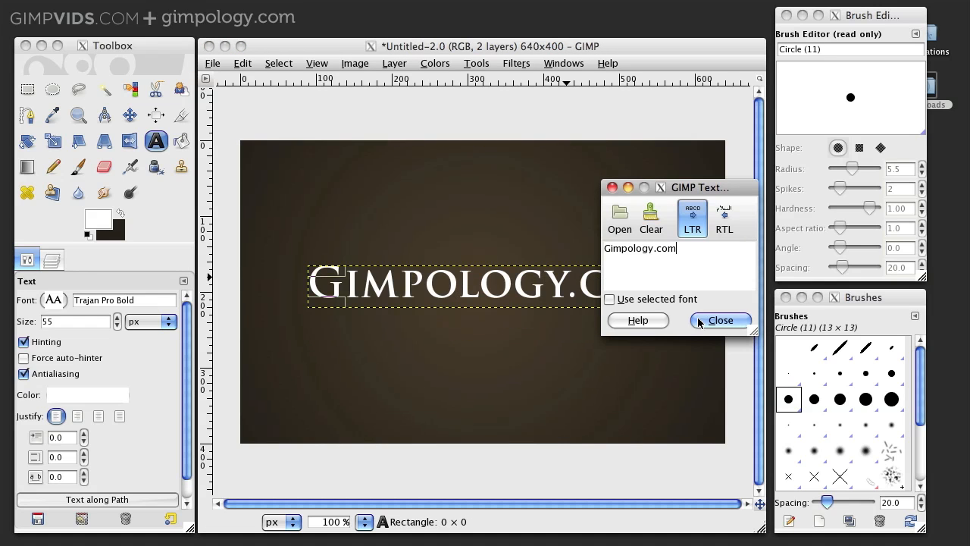
left_click(721, 320)
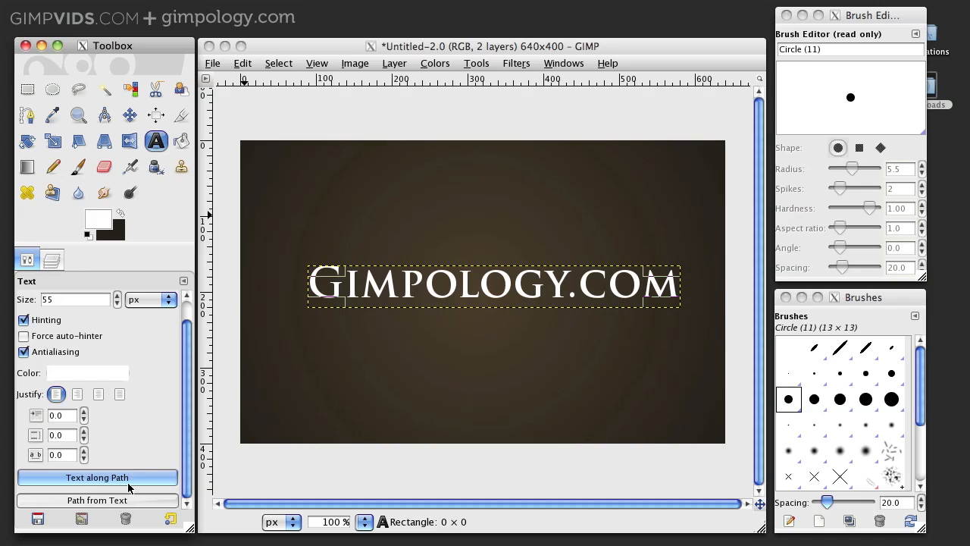
left_click(97, 500)
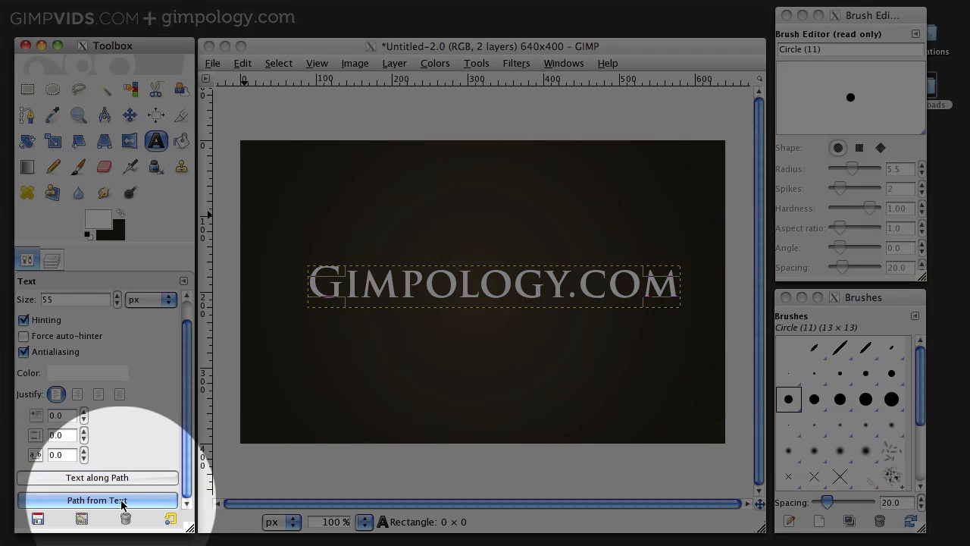
left_click(97, 500)
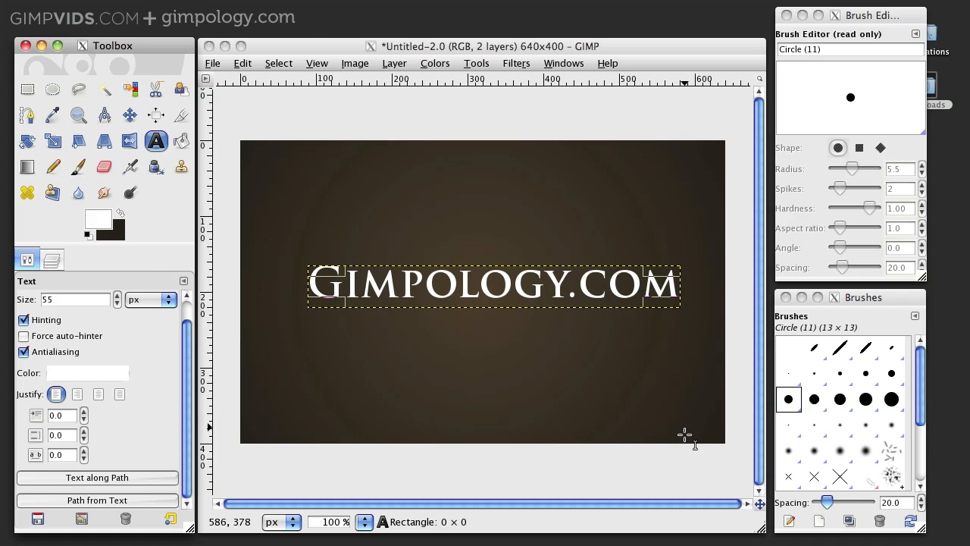
Create a transparent layer named Main, select from the text path, and hide the text layer.
left_click(51, 259)
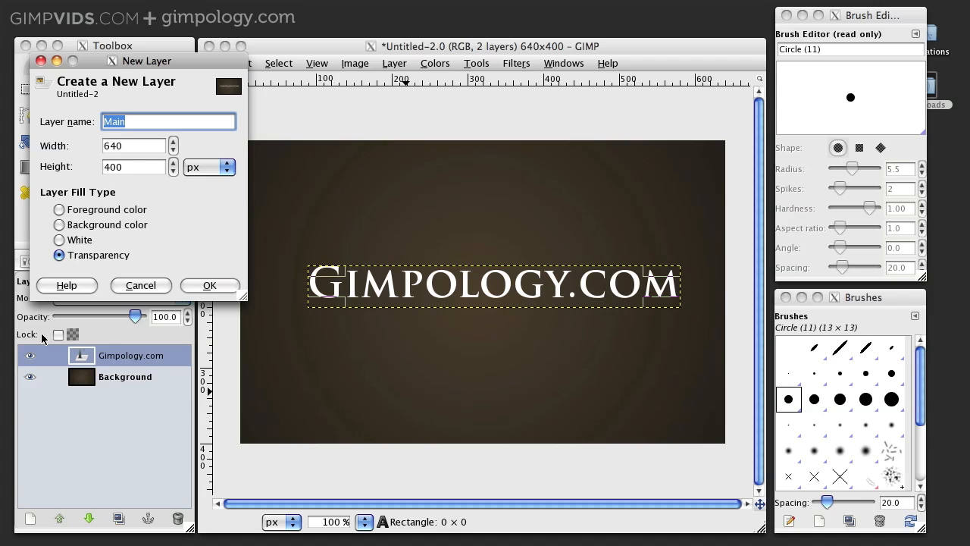
left_click(210, 285)
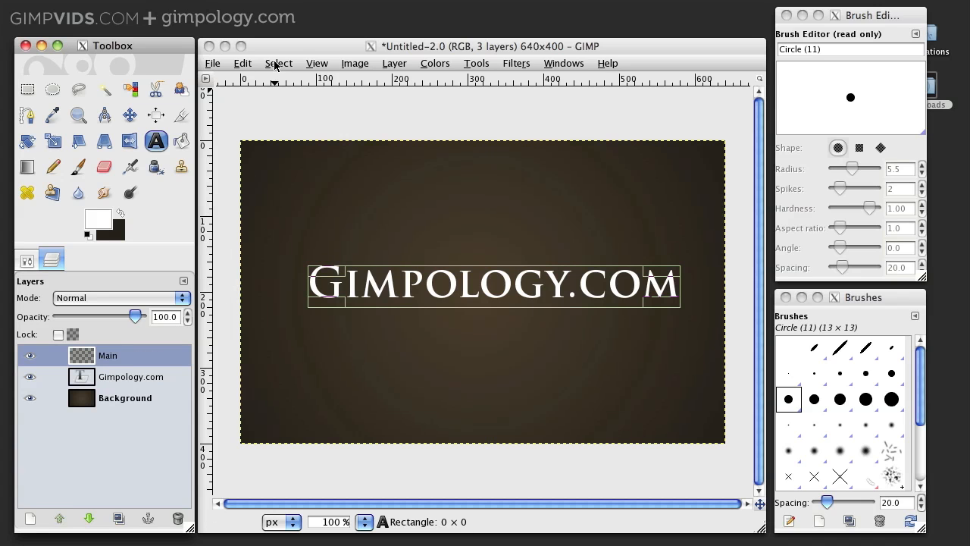
left_click(279, 64)
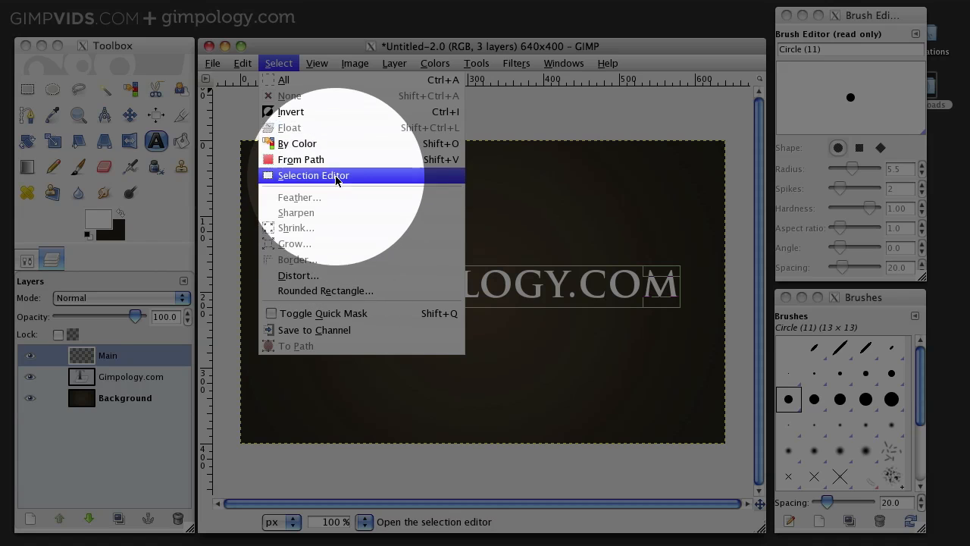
left_click(312, 175)
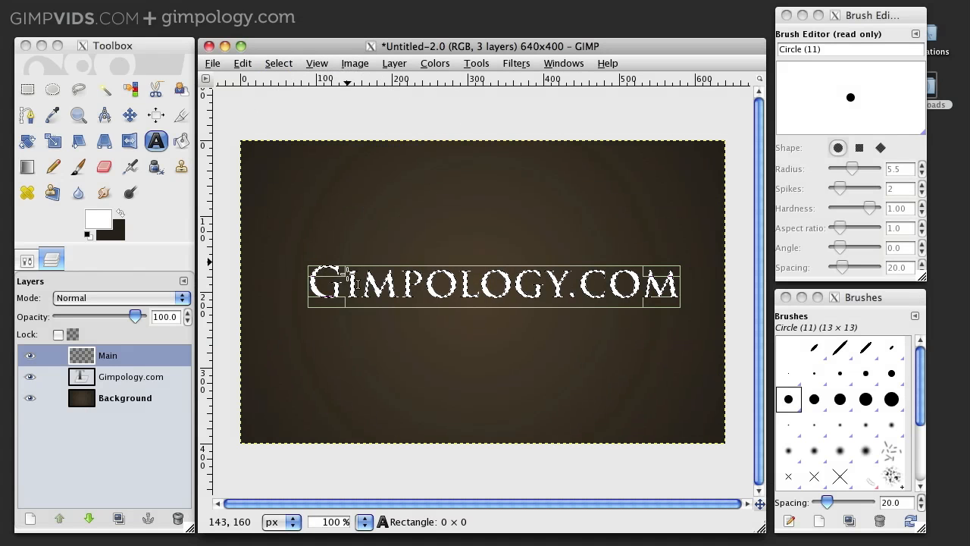
left_click(30, 375)
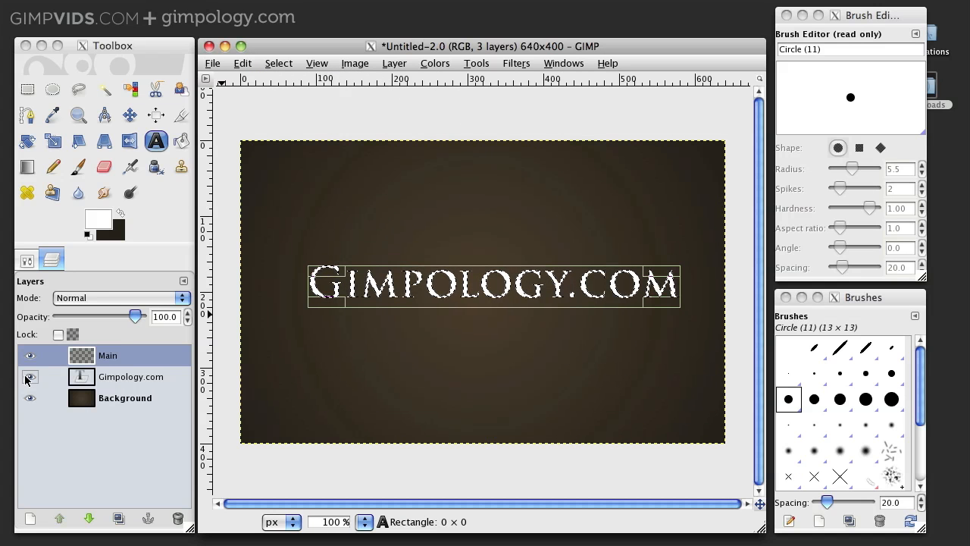
left_click(31, 376)
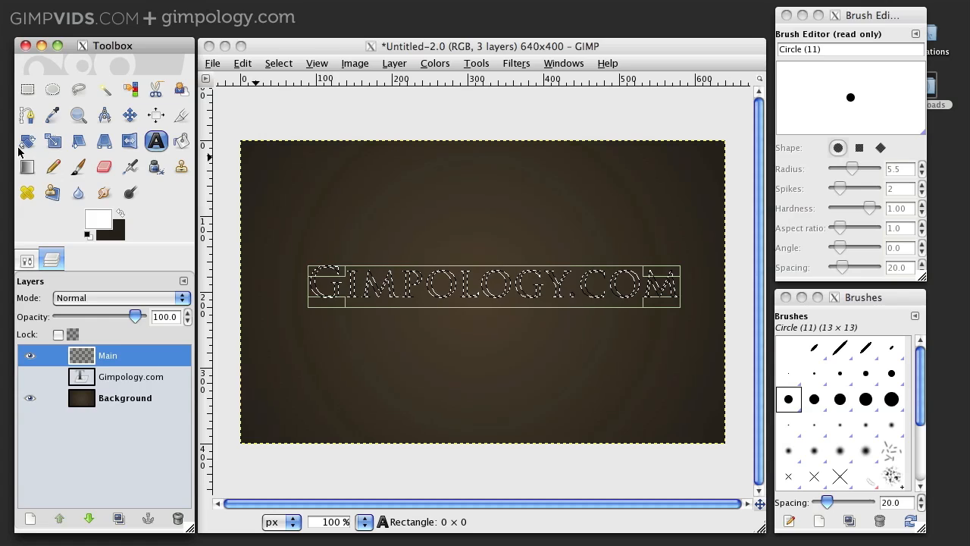
With the Blend tool, choose the Gold Fill gradient from the gradients list.
left_click(51, 165)
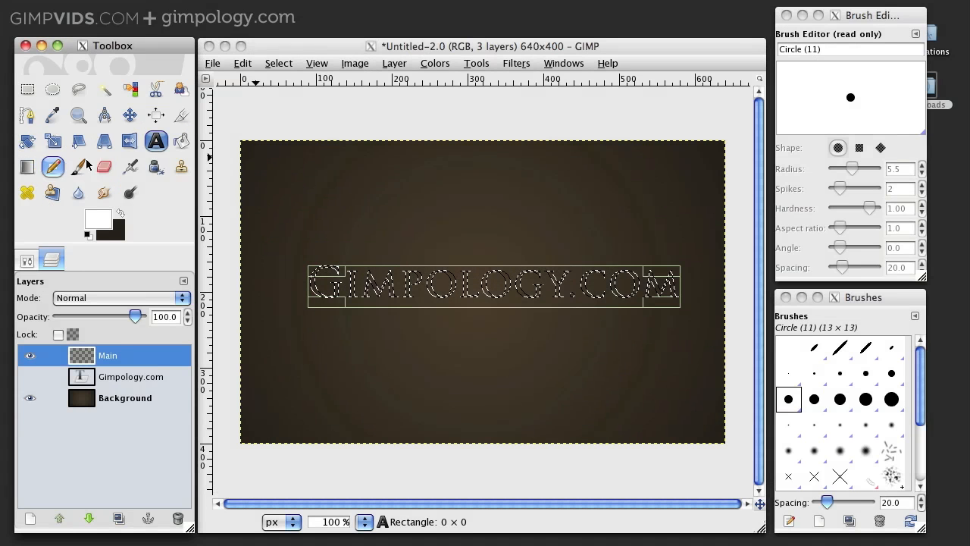
left_click(28, 167)
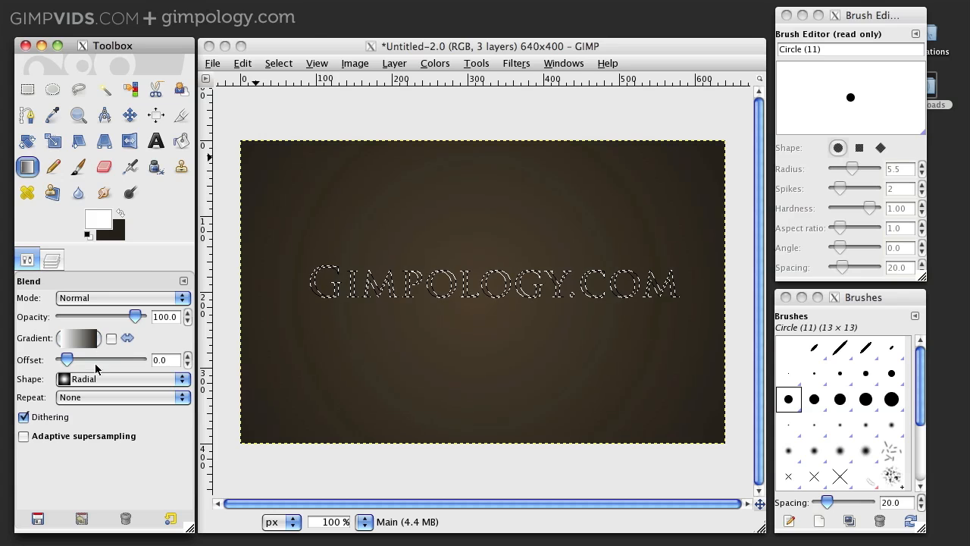
left_click(79, 338)
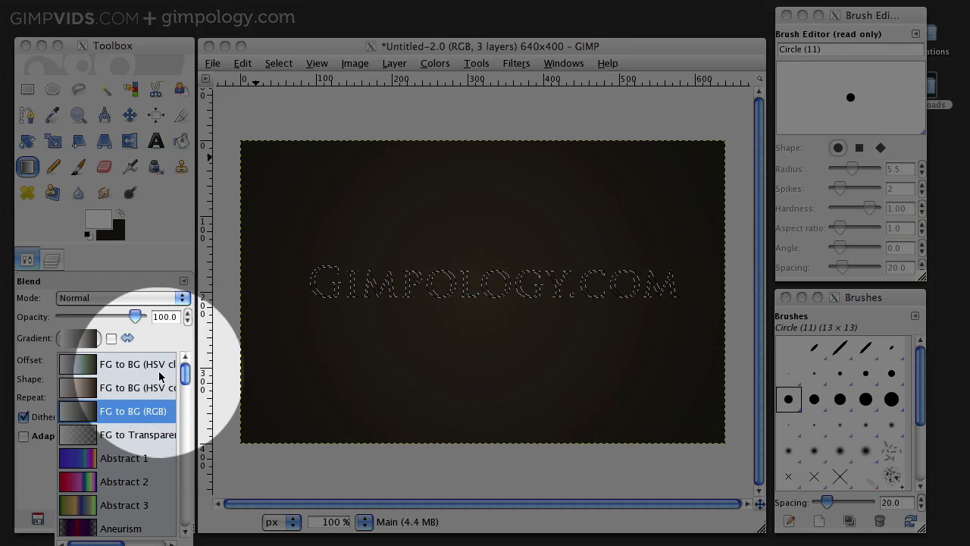
scroll("down", 3)
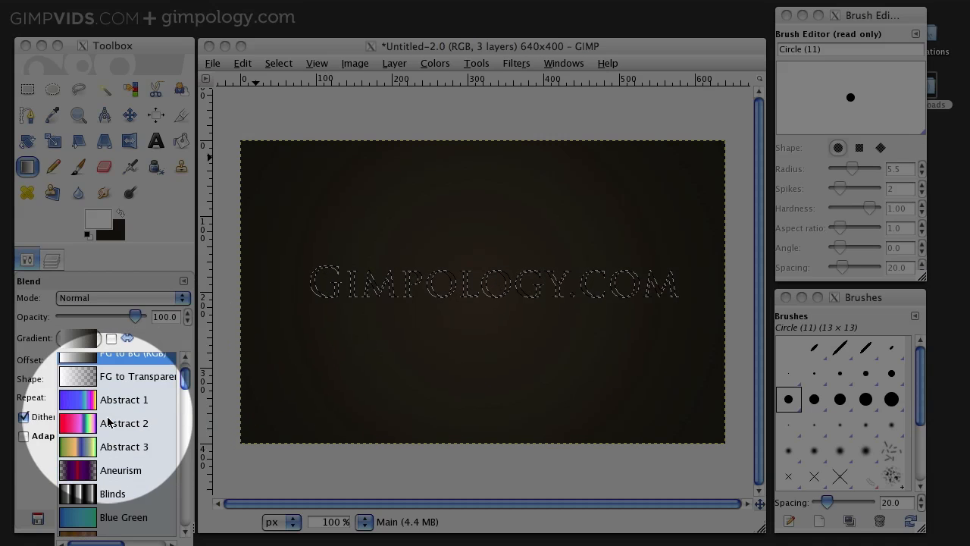
scroll("down", 3)
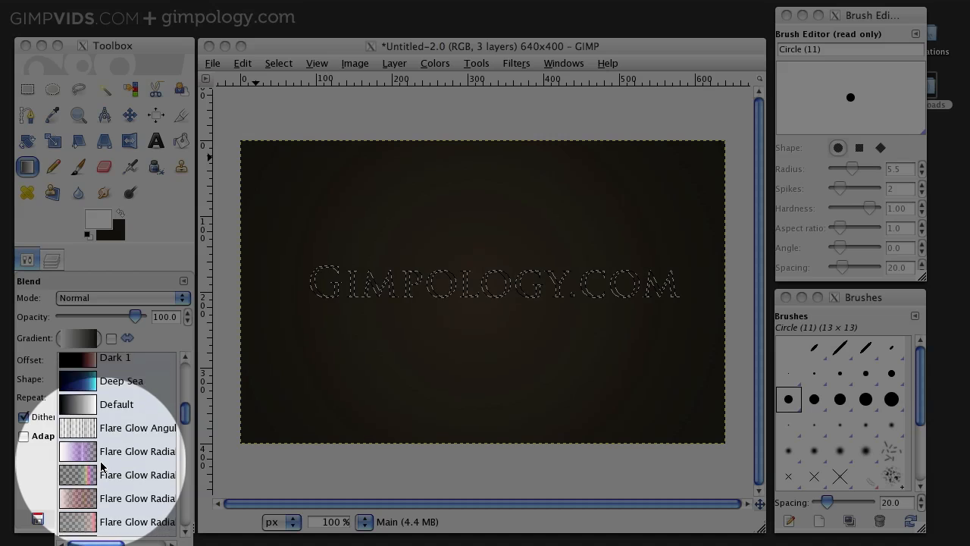
scroll("down", 3)
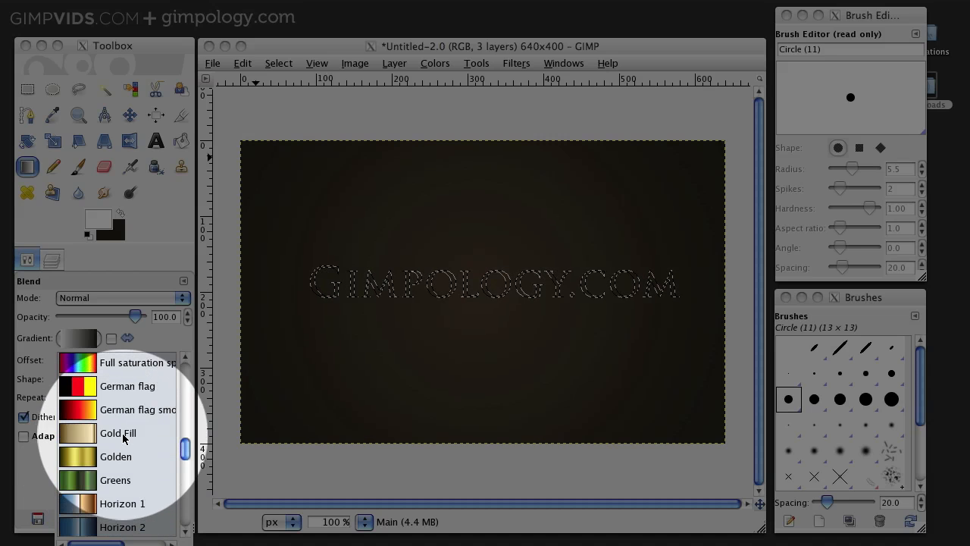
left_click(118, 434)
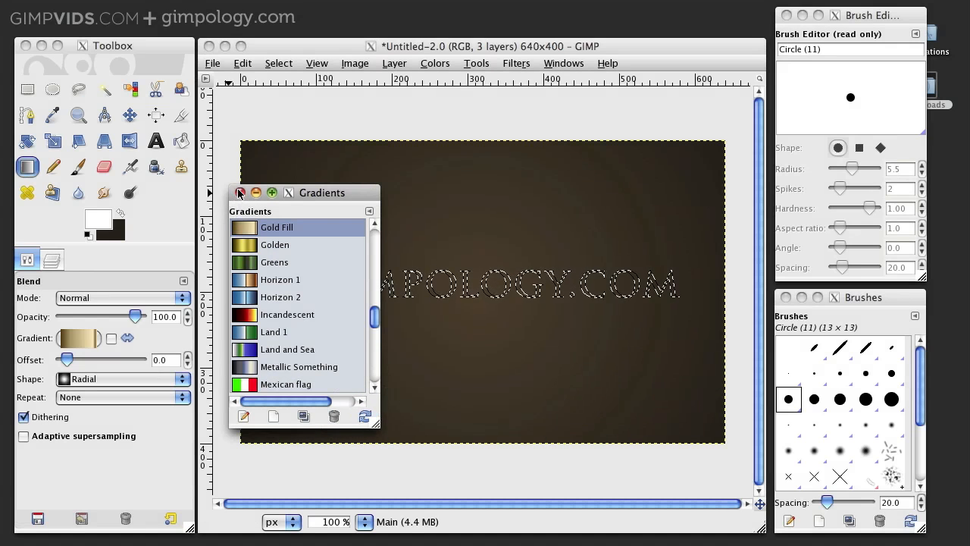
Close the gradients window and set the blend shape to Linear.
left_click(121, 379)
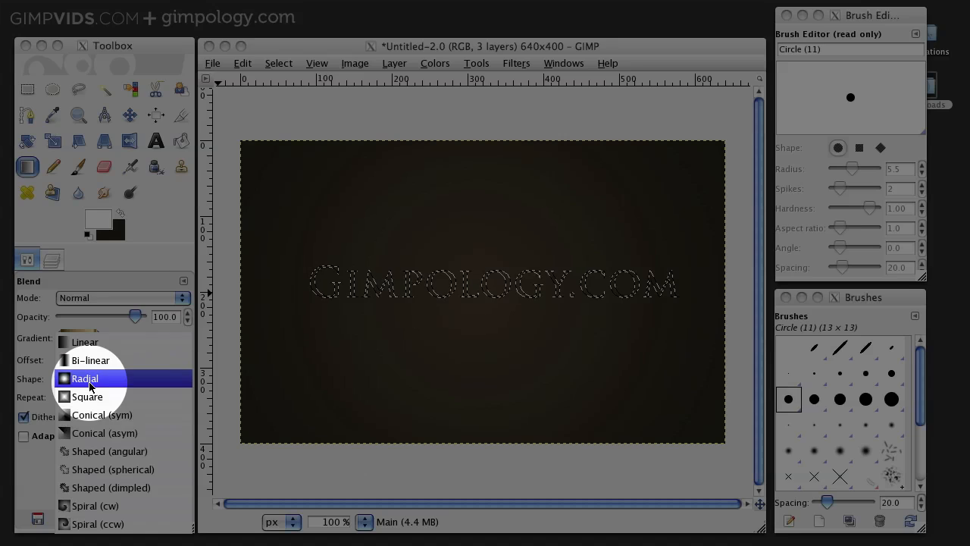
left_click(85, 343)
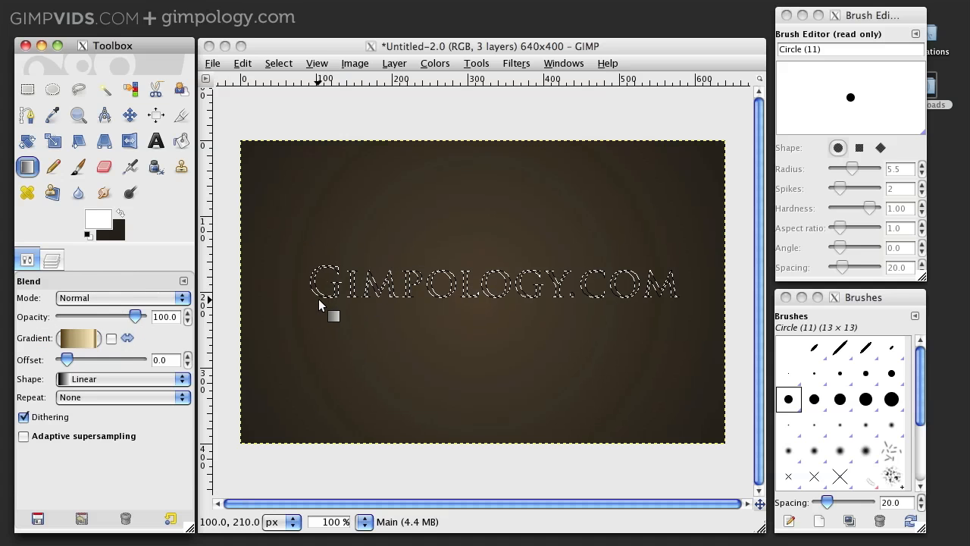
mouse_move(330, 303)
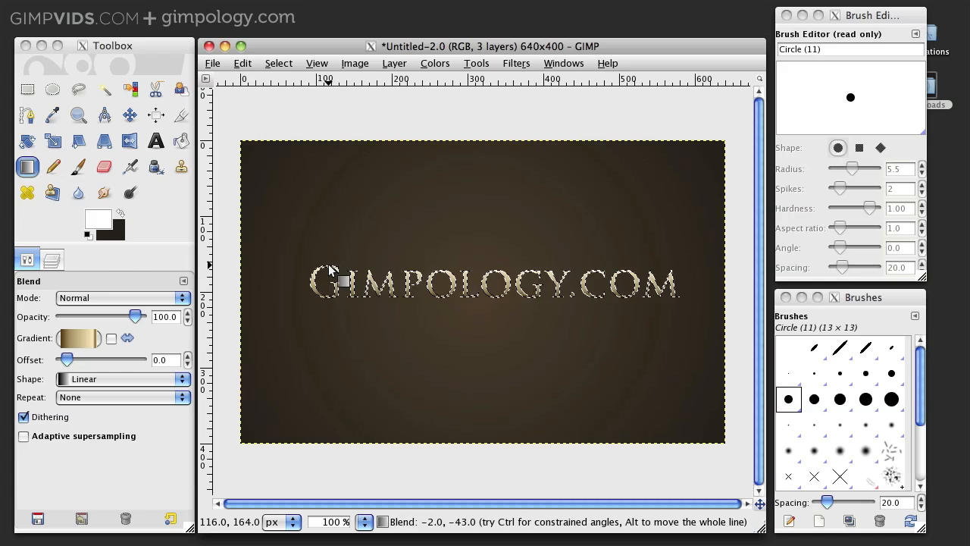
mouse_move(428, 339)
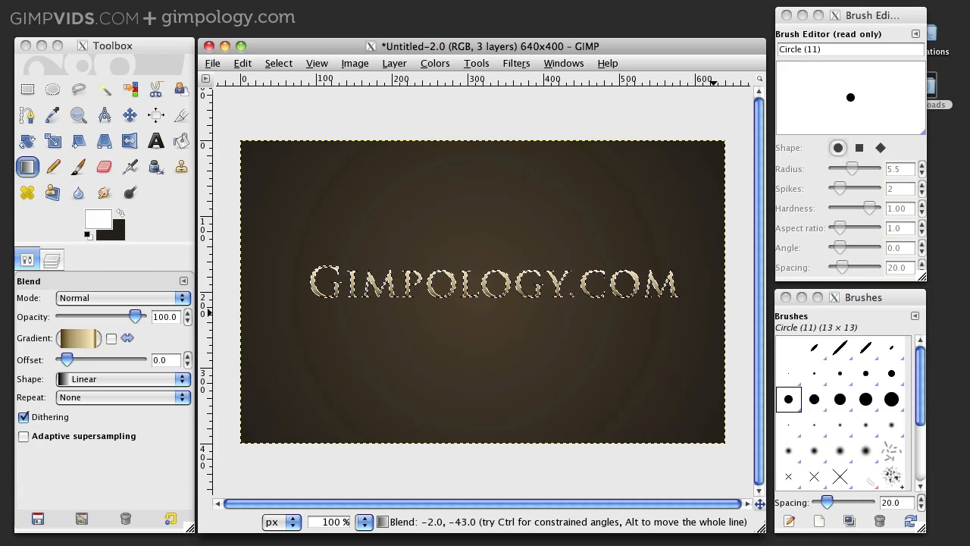
Duplicate the gold Main layer and rename the copy Outline.
left_click(52, 260)
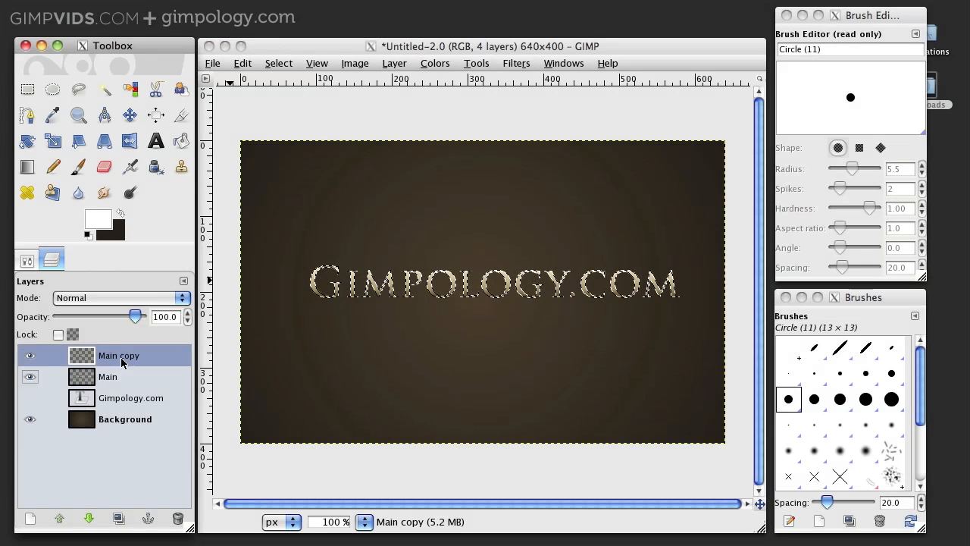
double_click(119, 355)
type("Outline")
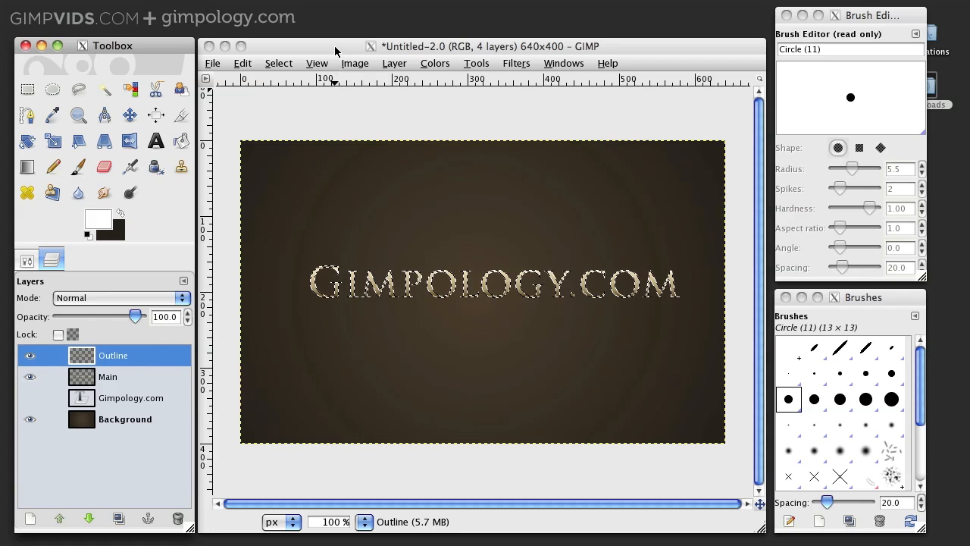
Shrink the selection by 1 pixel and cut away the interior of the Outline layer.
left_click(279, 64)
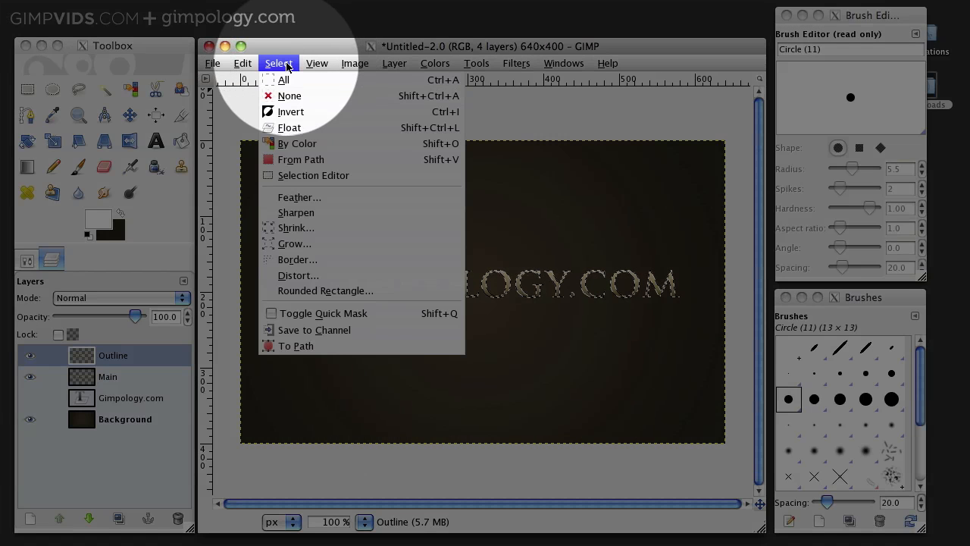
left_click(295, 228)
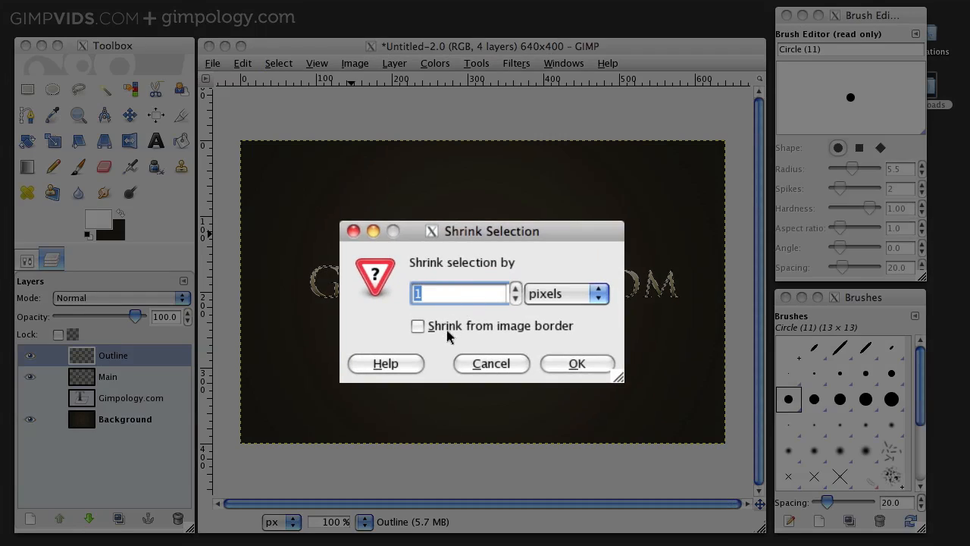
left_click(576, 363)
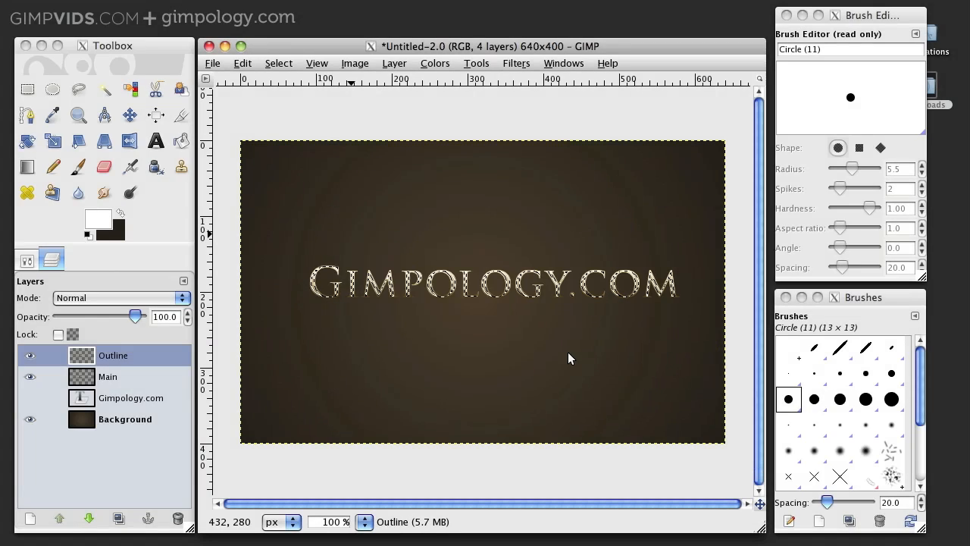
left_click(242, 64)
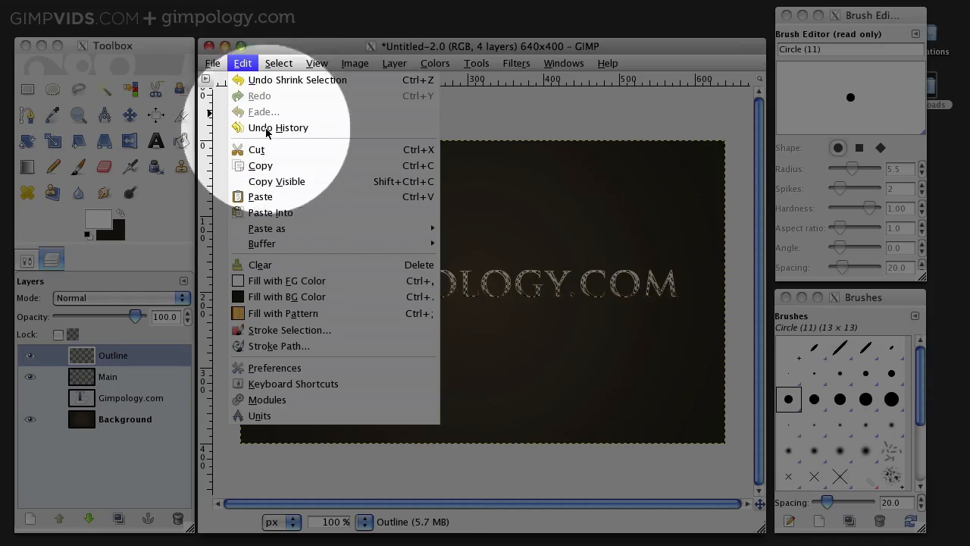
left_click(279, 64)
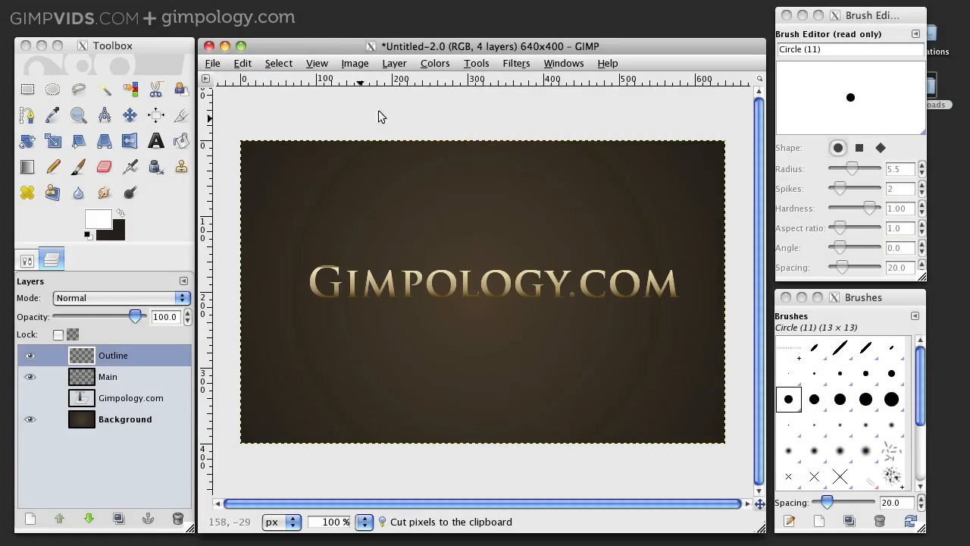
Brighten the Outline layer to 124, set its mode to Overlay, and select the Main layer.
left_click(433, 64)
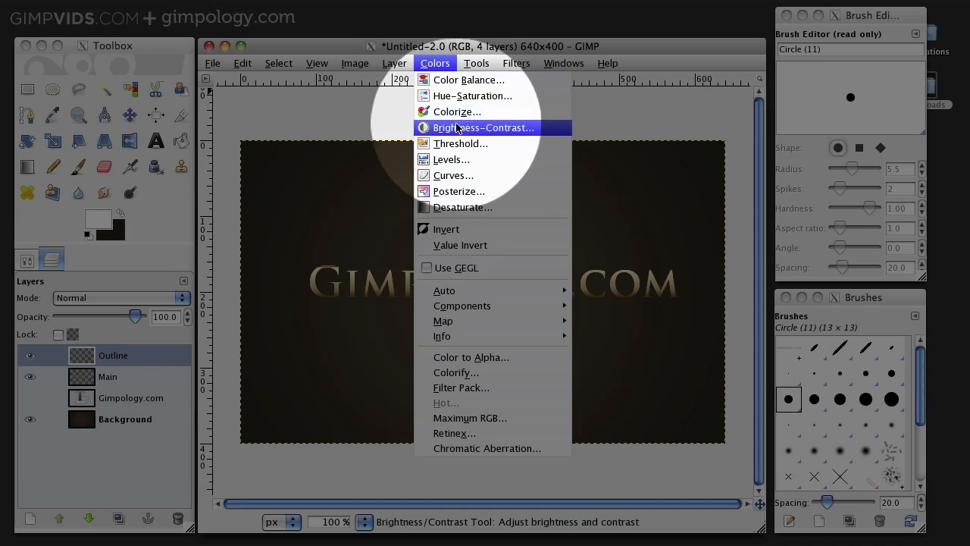
left_click(482, 127)
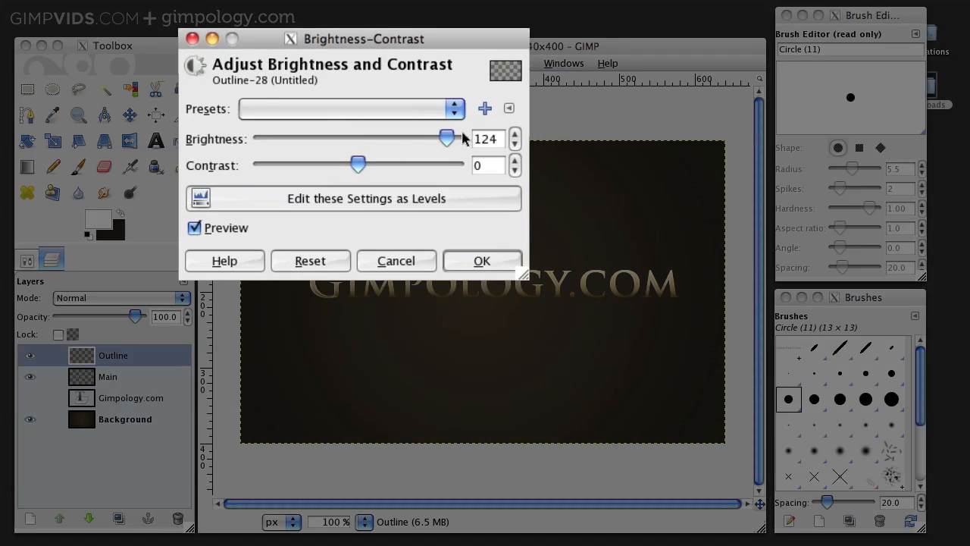
left_click(482, 261)
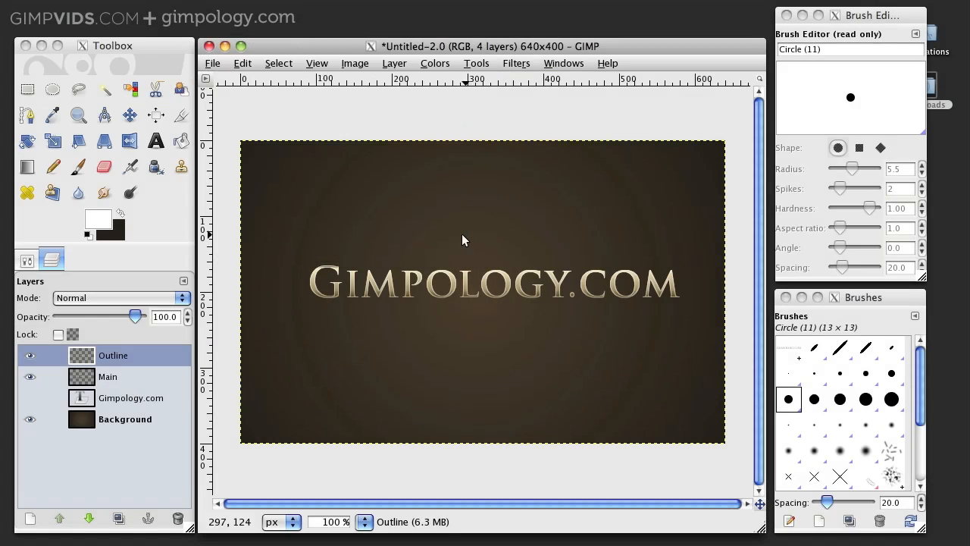
left_click(118, 297)
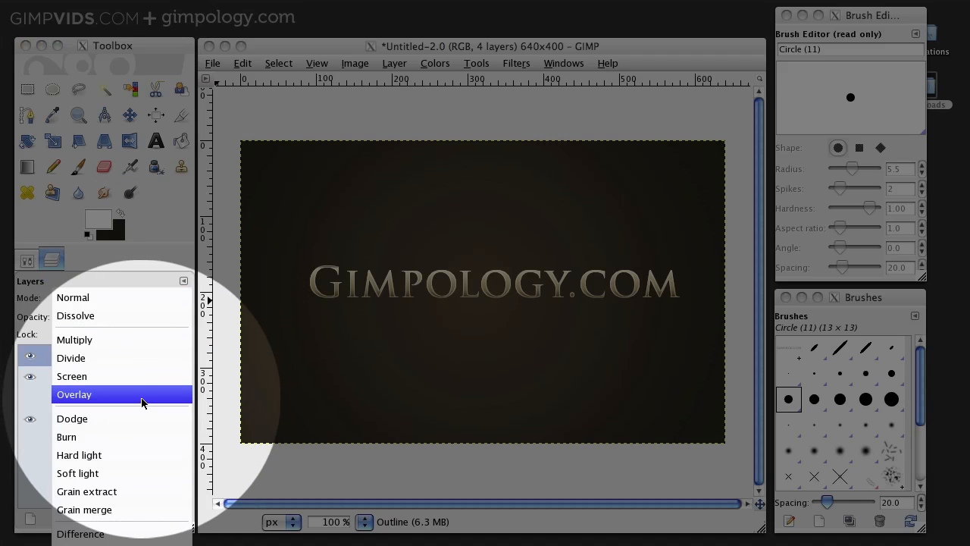
left_click(73, 394)
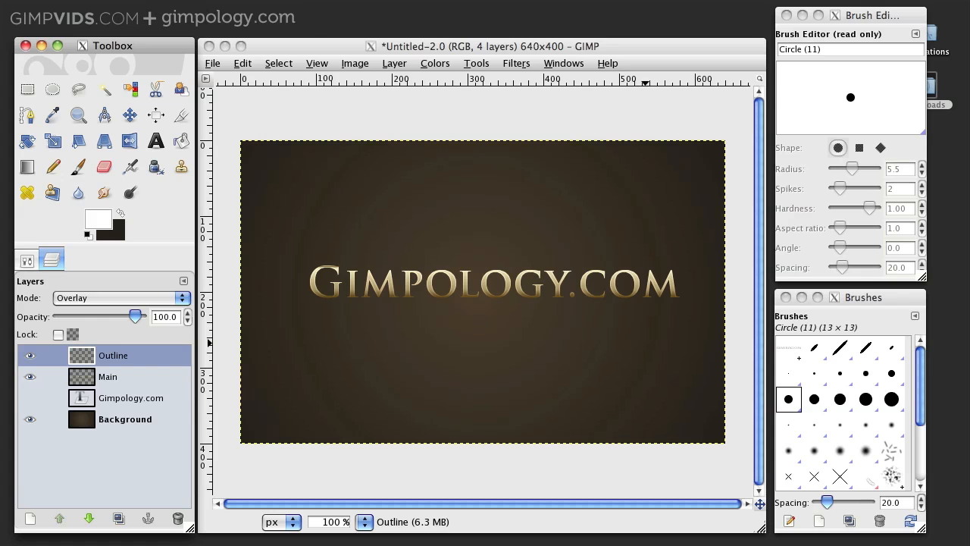
left_click(107, 376)
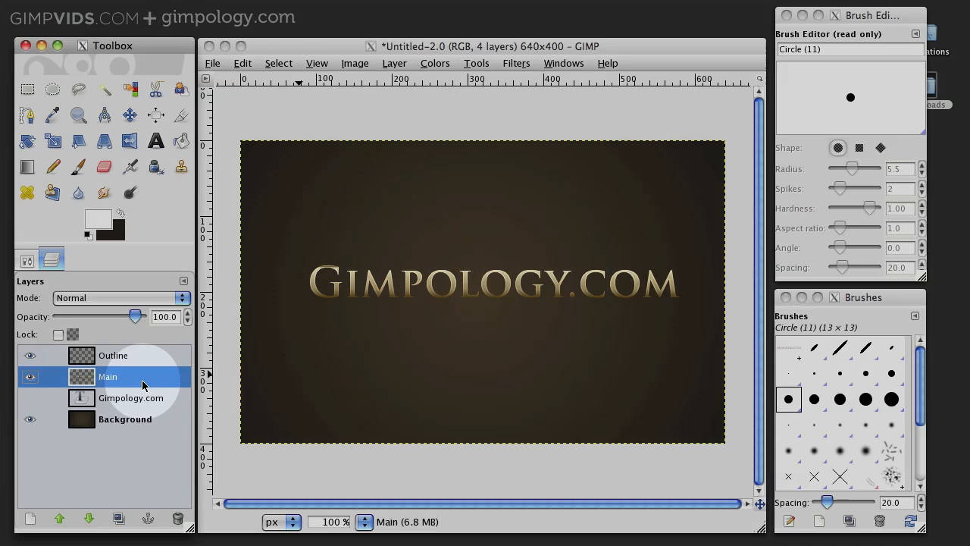
Apply a Drop Shadow with offset 0/1, blur 5, opacity 52 to the Main layer.
left_click(515, 64)
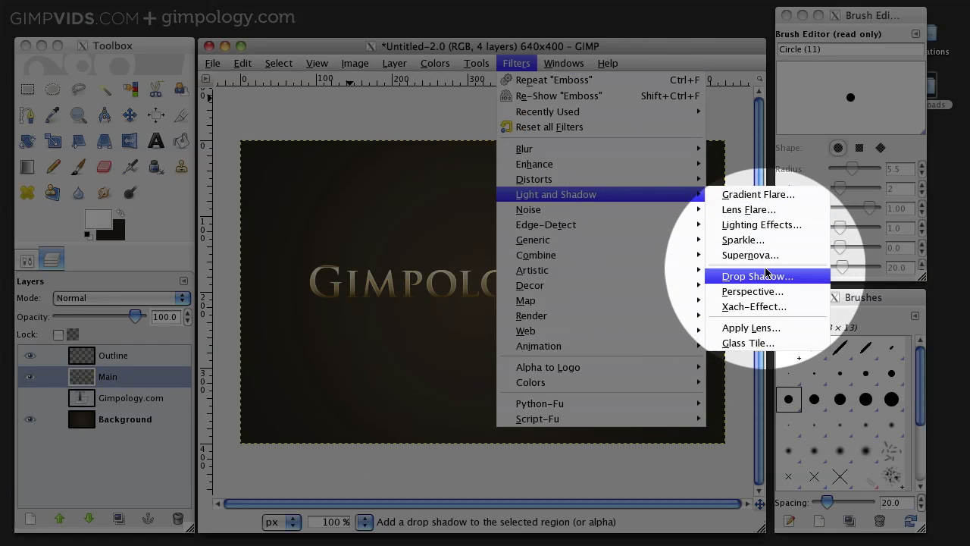
left_click(756, 276)
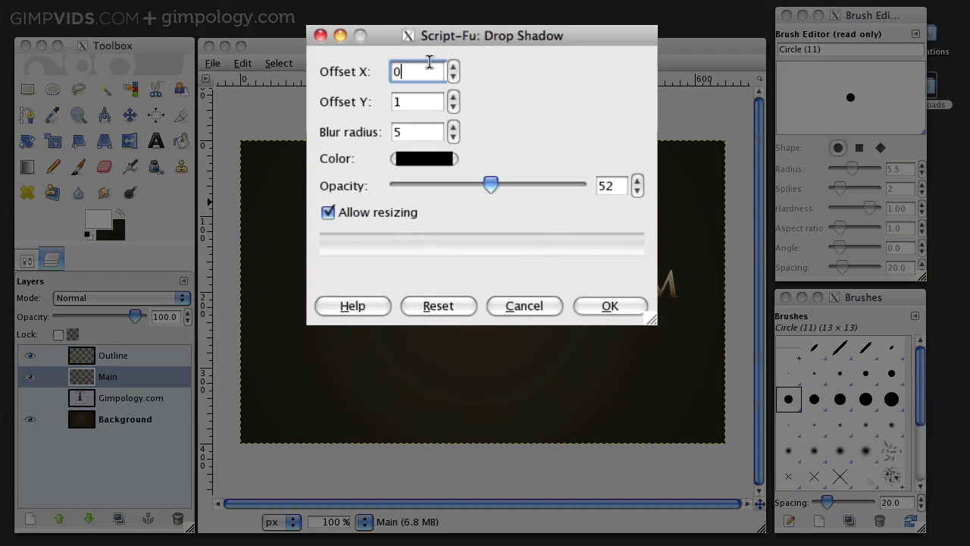
left_click_drag(490, 35, 547, 74)
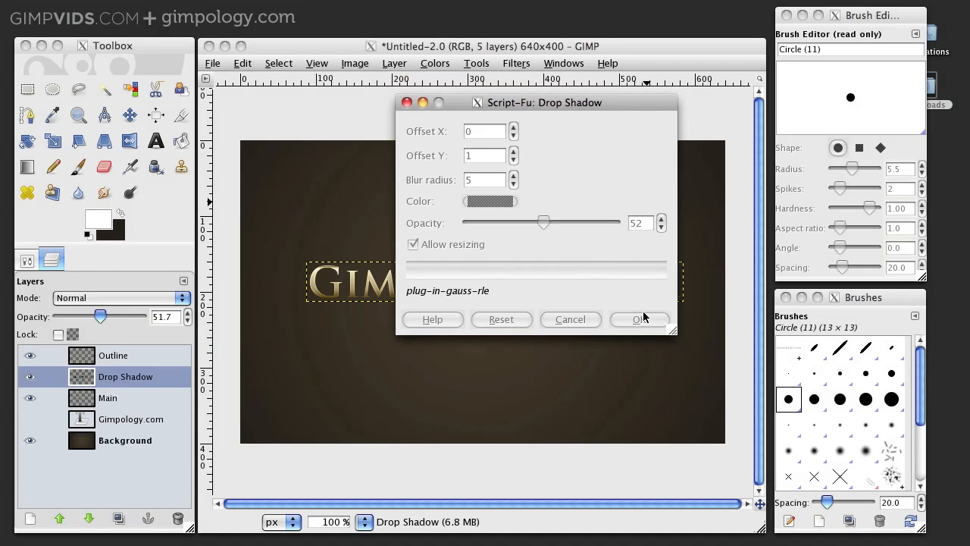
left_click(639, 318)
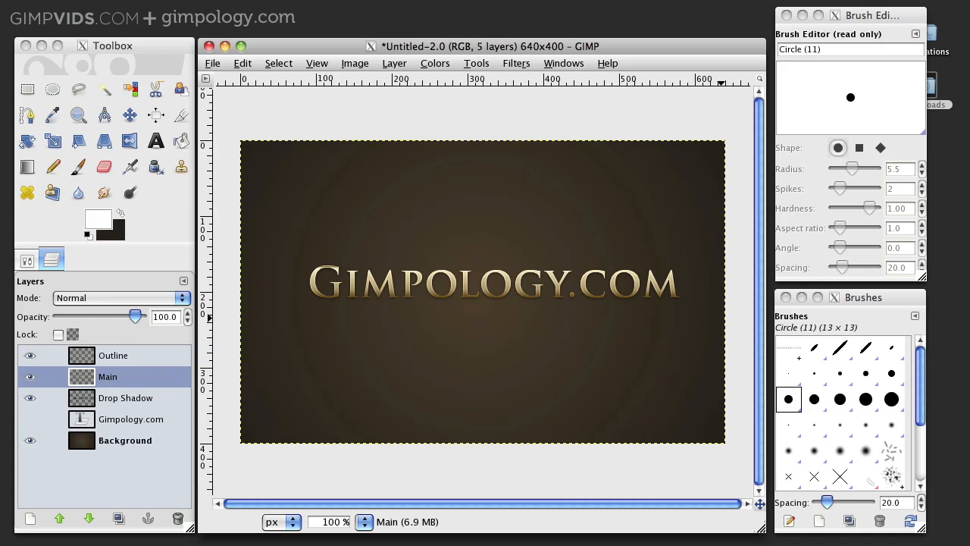
mouse_move(122, 375)
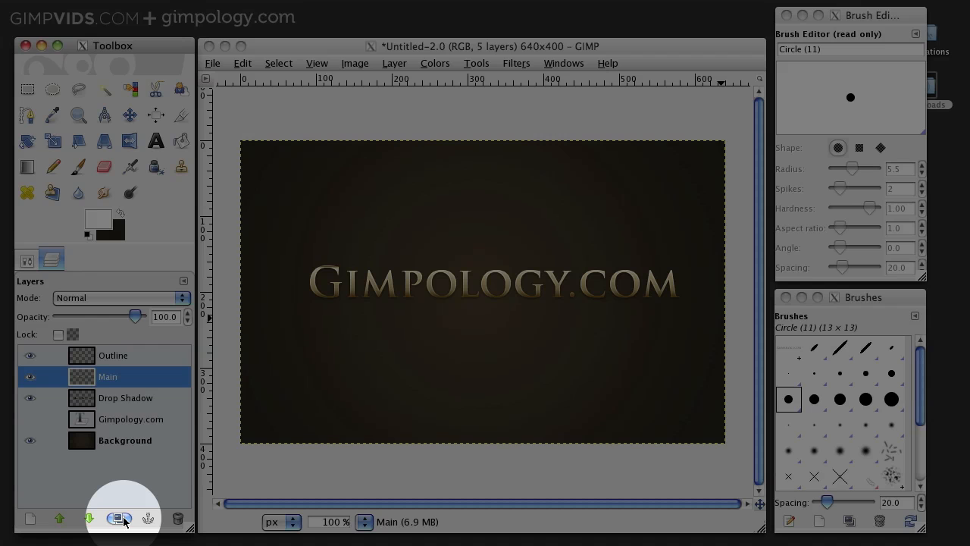
Duplicate the gold Main layer and rename the copy 'Emboss'.
left_click(118, 518)
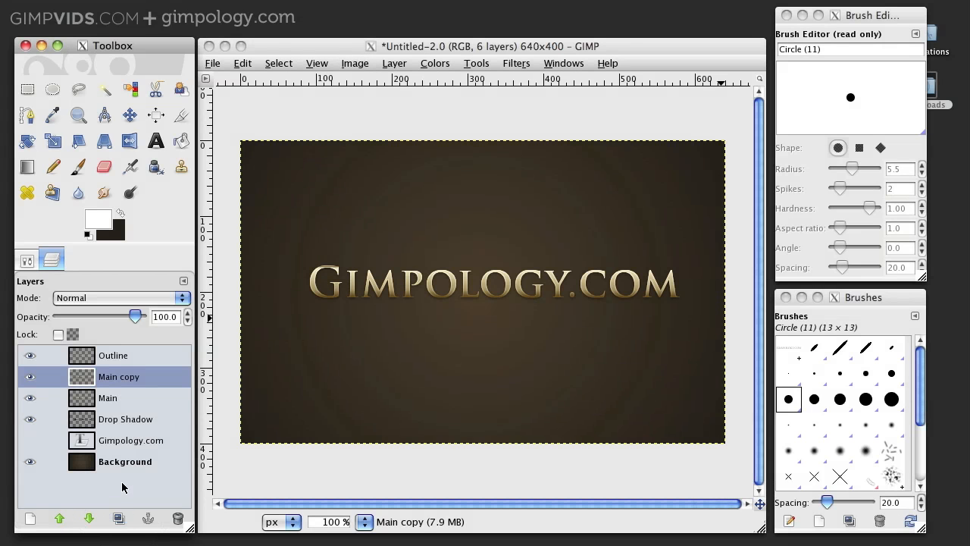
double_click(118, 376)
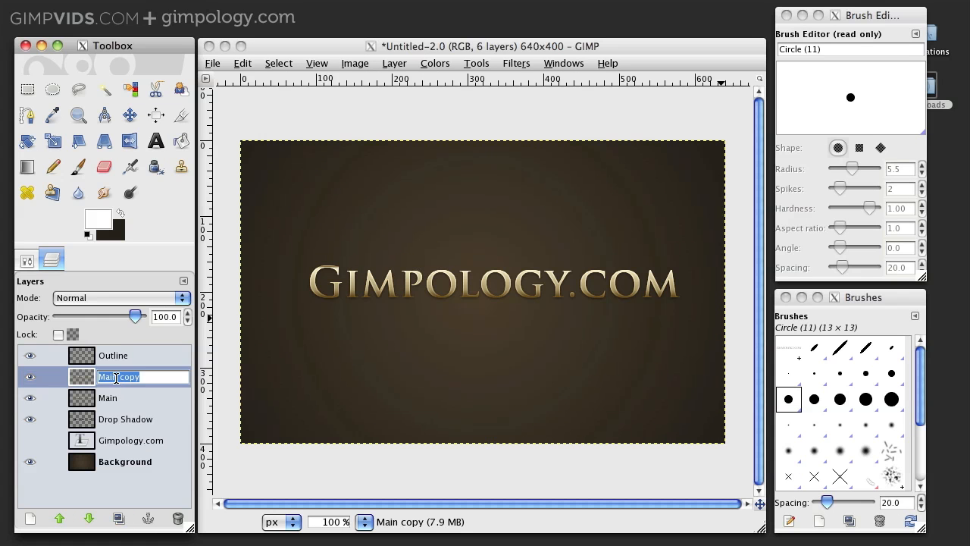
type("Emboss")
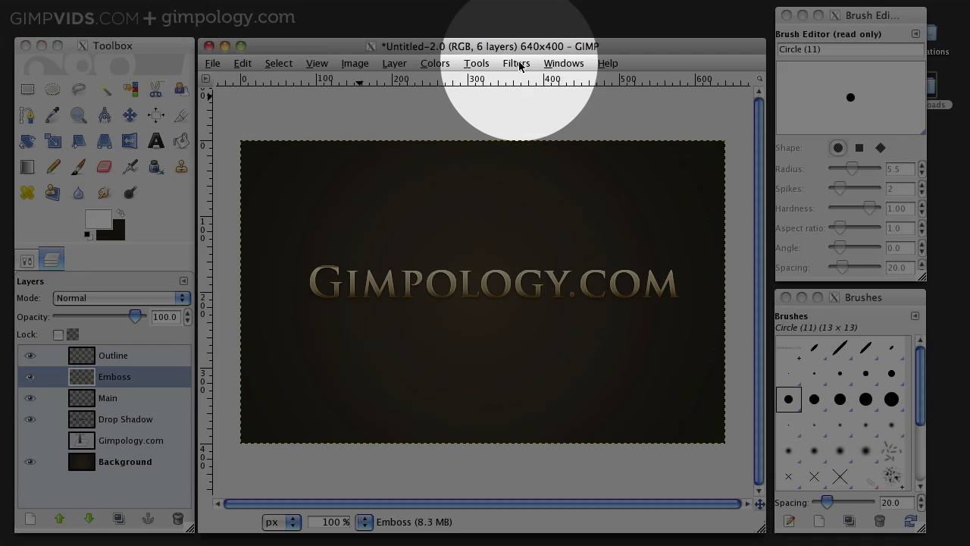
left_click(515, 64)
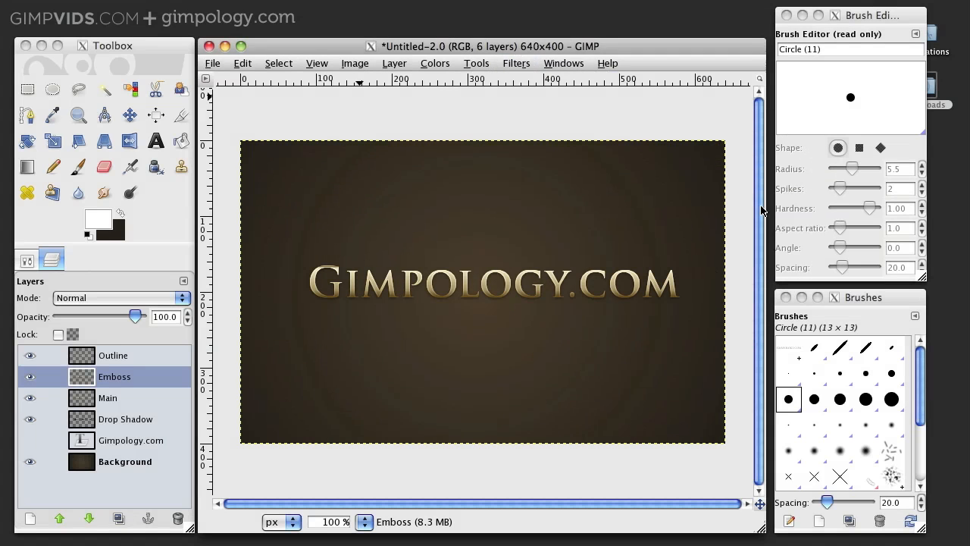
Apply the Emboss filter with azimuth 30, elevation 45, depth 20, turning the lettering grey and raised.
left_click(515, 64)
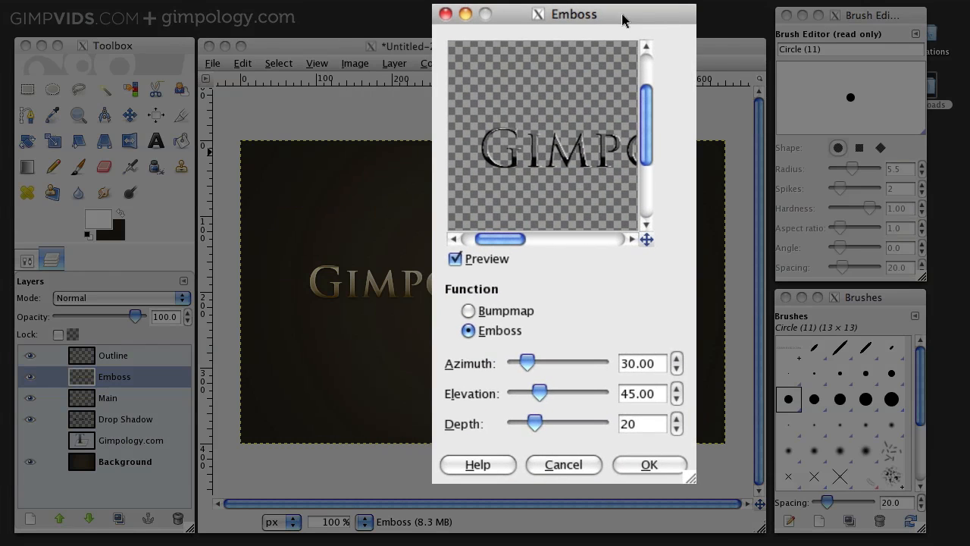
left_click_drag(575, 13, 606, 12)
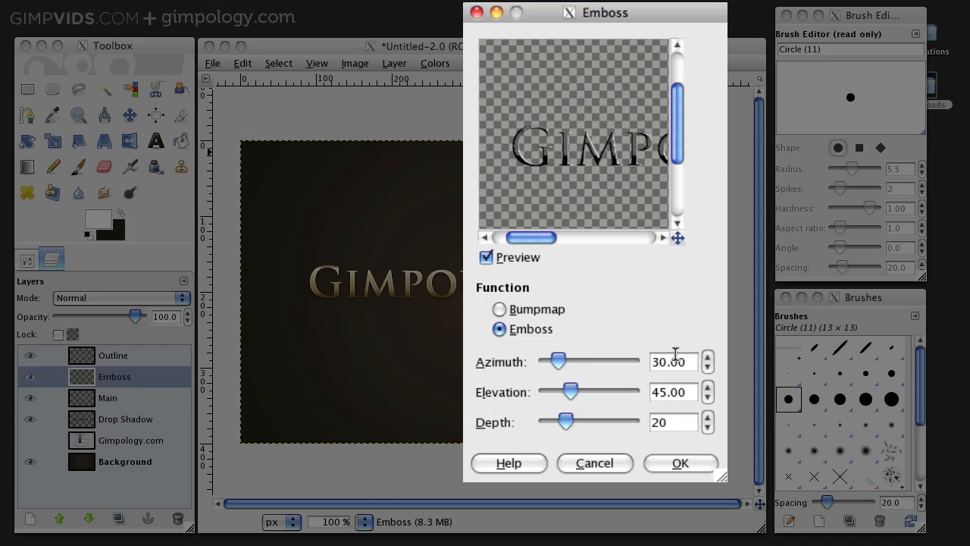
mouse_move(670, 413)
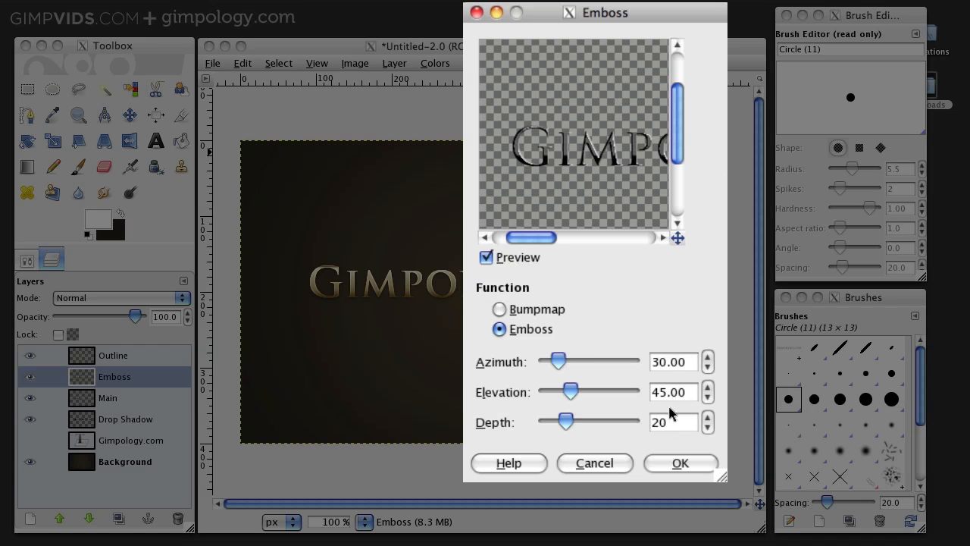
left_click(679, 462)
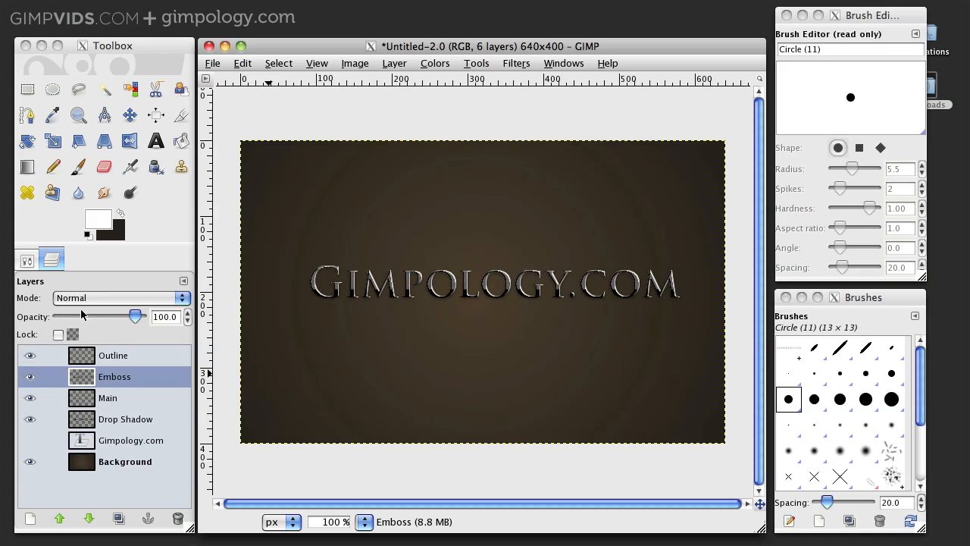
Blend the Emboss layer in Overlay mode at about 52% opacity over the gold text.
left_click(118, 297)
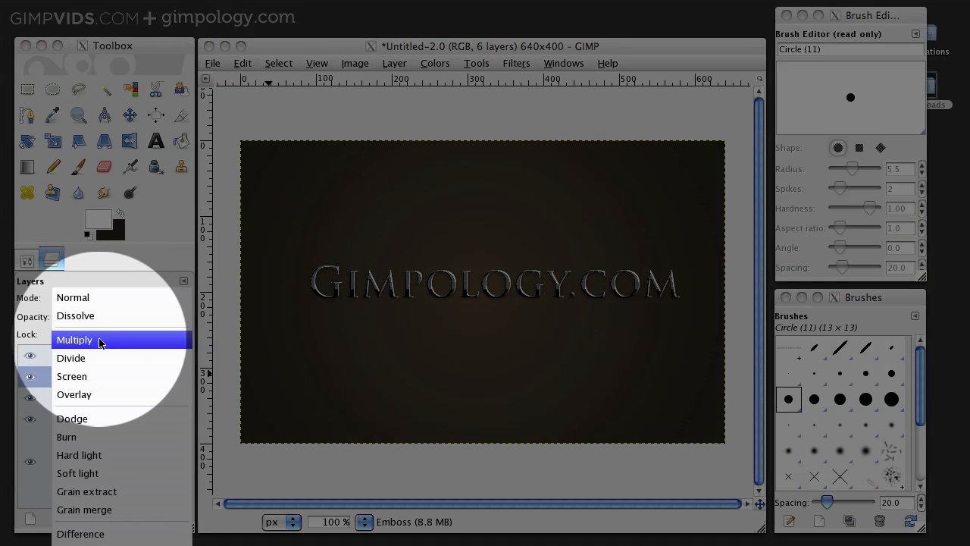
left_click(72, 394)
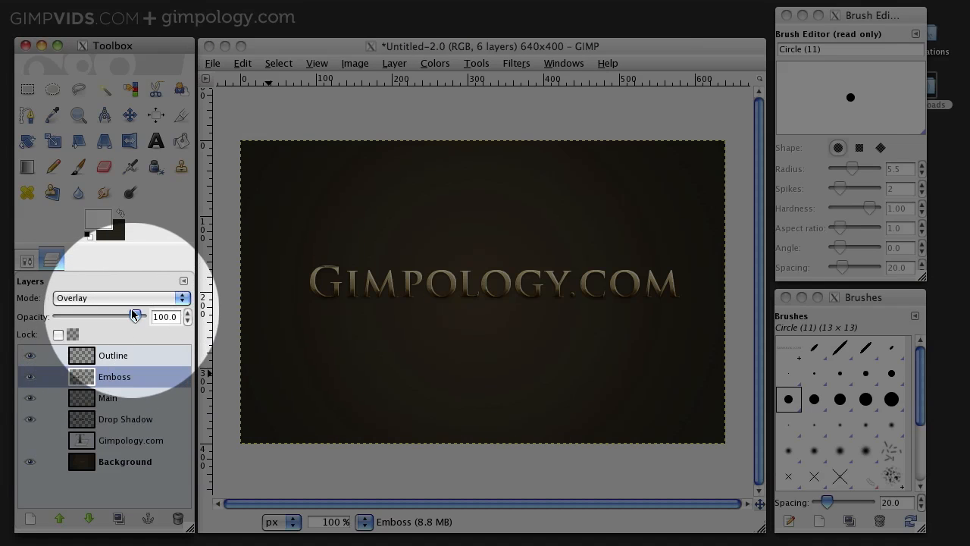
left_click_drag(136, 316, 102, 315)
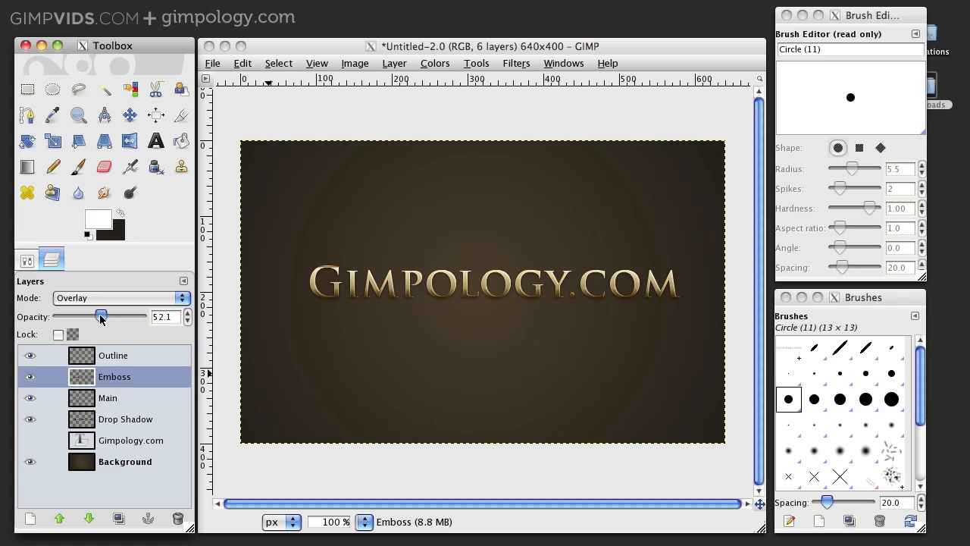